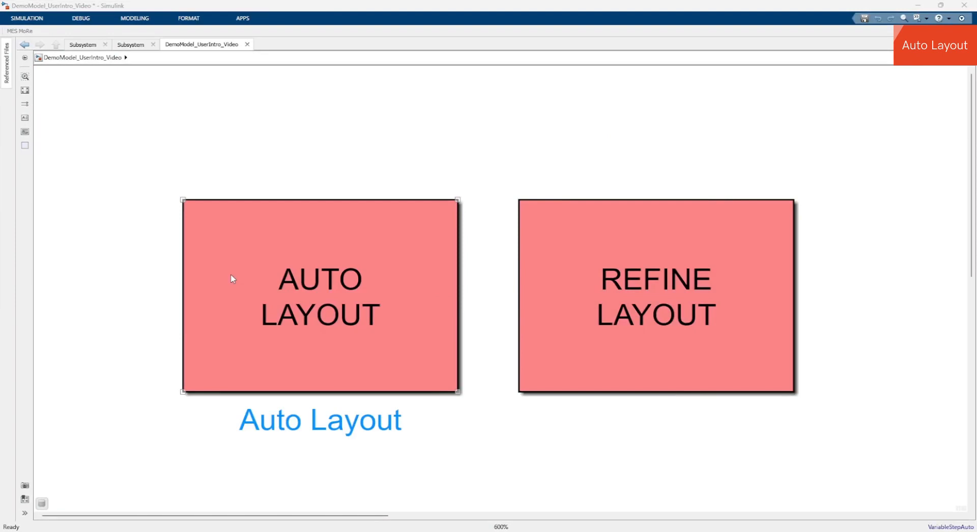
# - Open the Complete Subsystem example and run MES MoRe Auto Layout on its tangled diagram
pyautogui.doubleClick(319, 296)
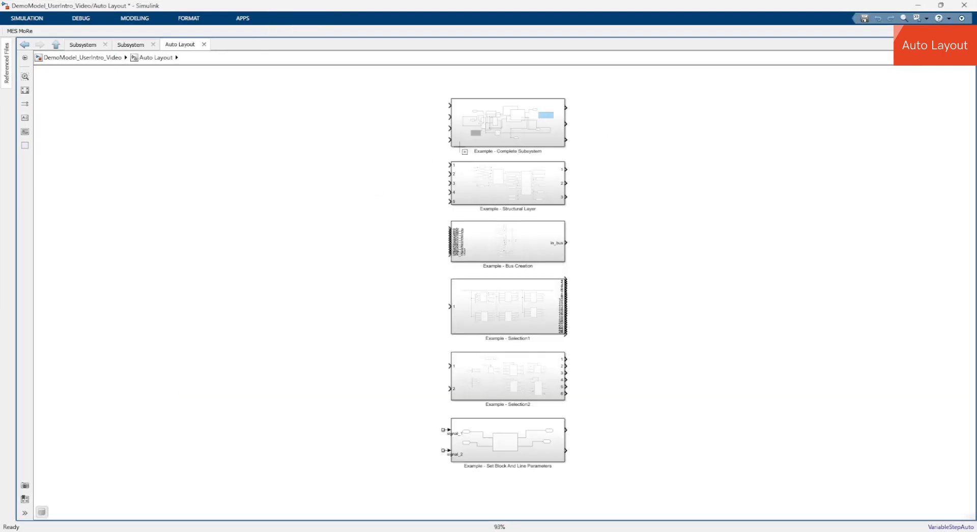
pyautogui.doubleClick(504, 126)
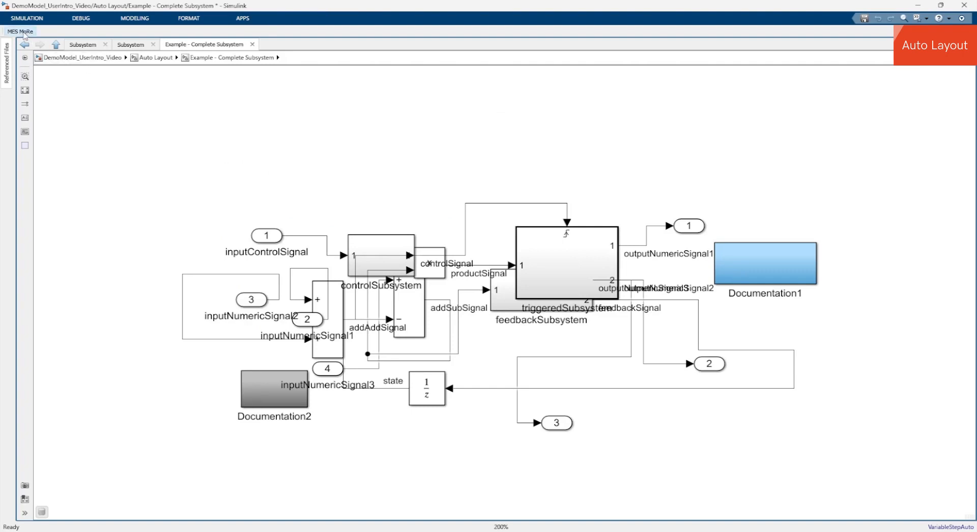
pyautogui.click(16, 33)
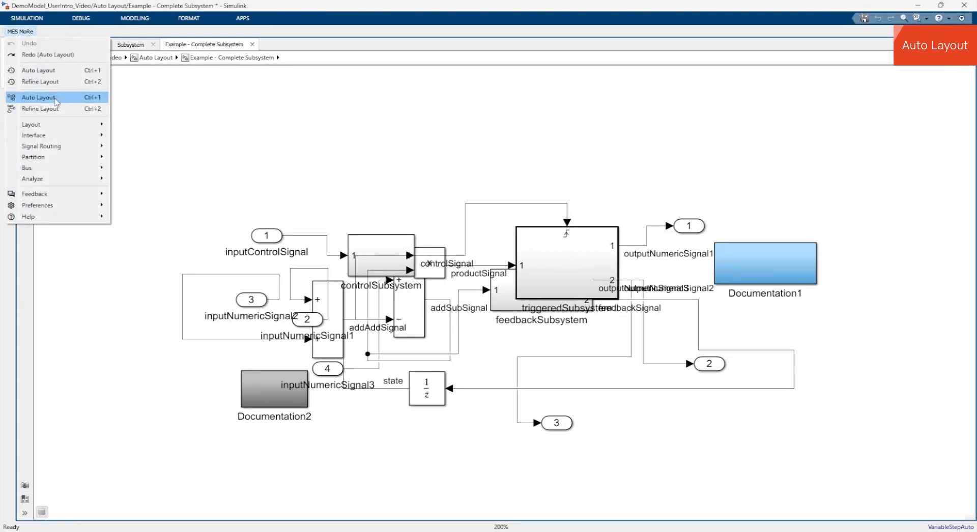
pyautogui.click(39, 97)
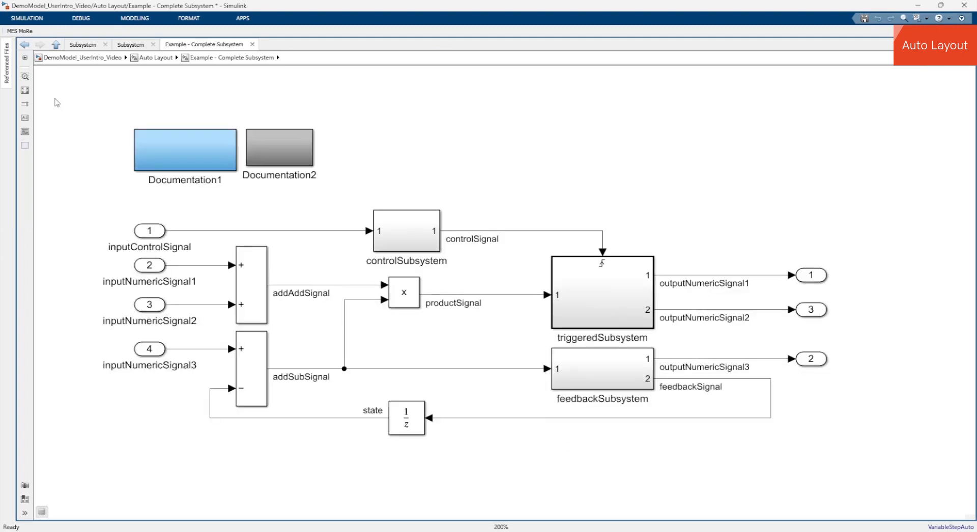
pyautogui.moveTo(69, 226)
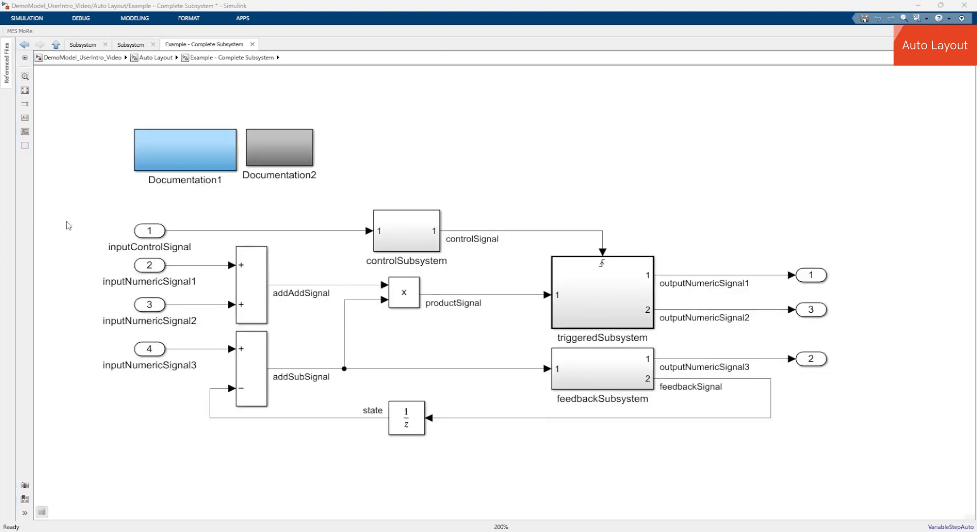
pyautogui.moveTo(76, 244)
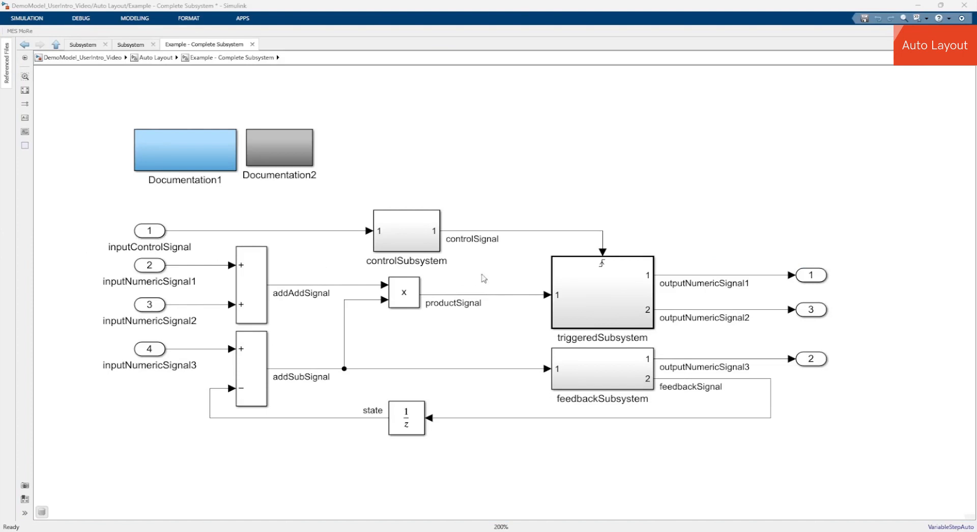
pyautogui.moveTo(855, 277)
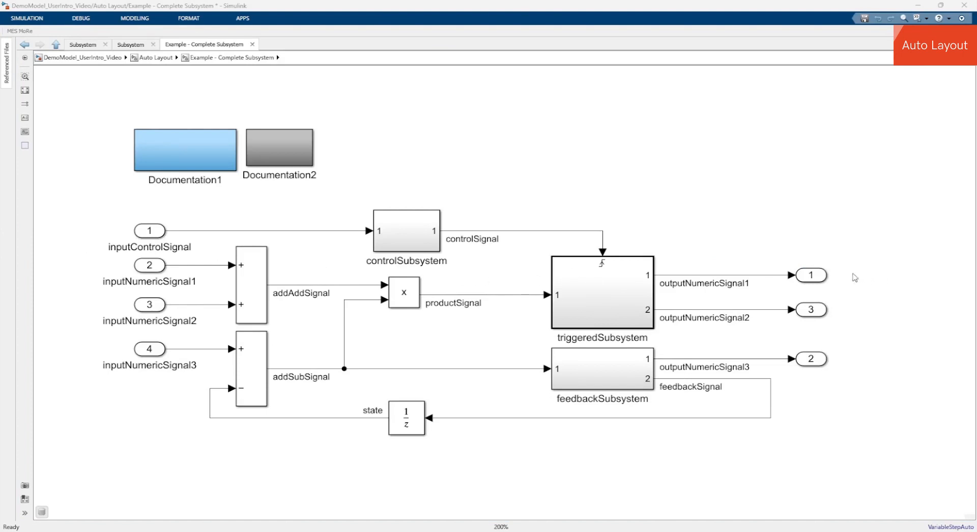
pyautogui.click(250, 291)
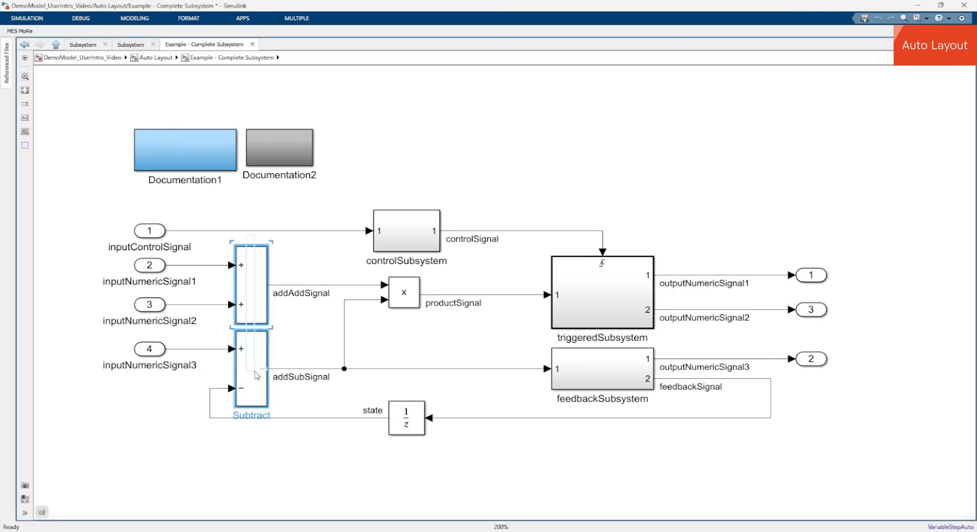
pyautogui.click(606, 294)
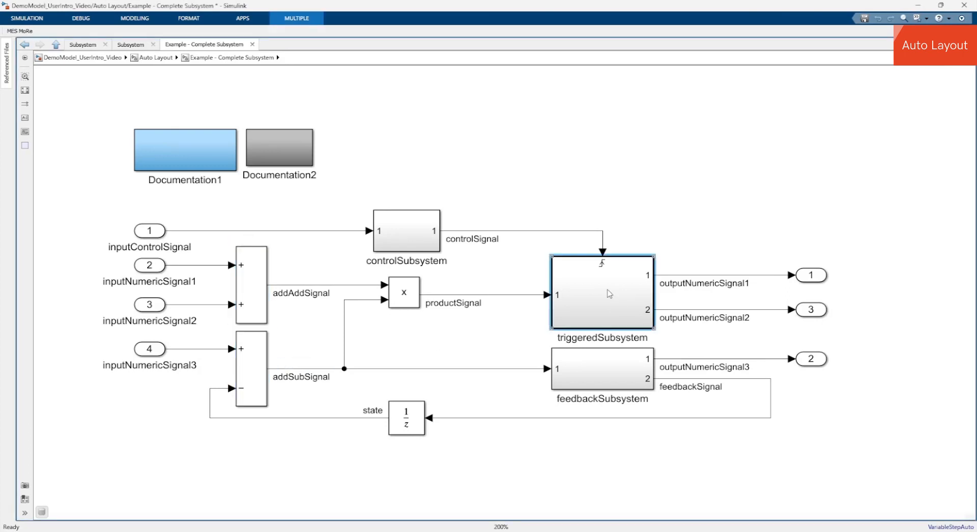
pyautogui.click(600, 377)
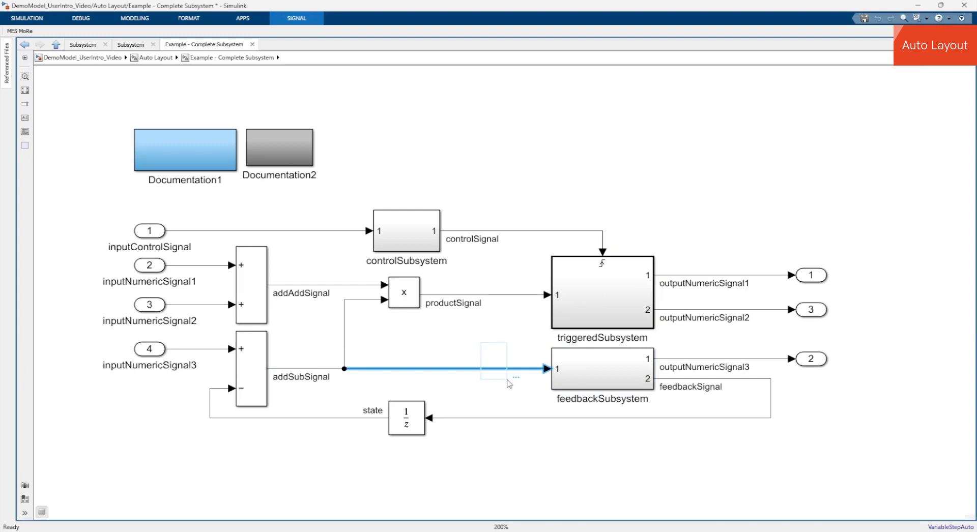
pyautogui.moveTo(331, 267)
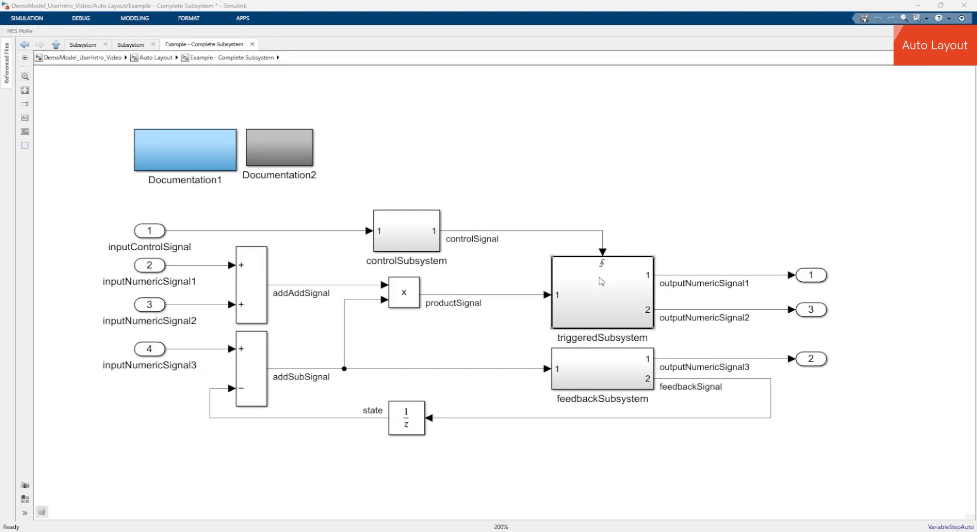
pyautogui.click(149, 230)
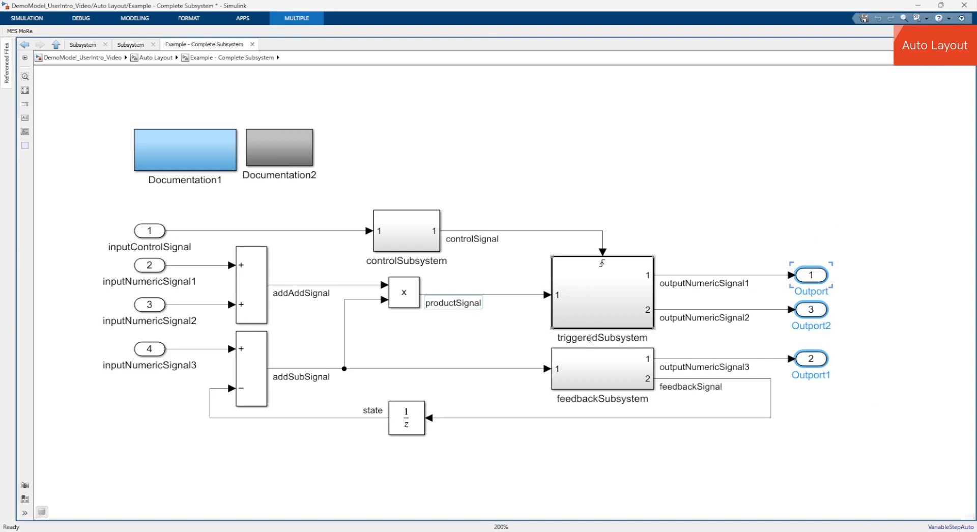
pyautogui.click(598, 300)
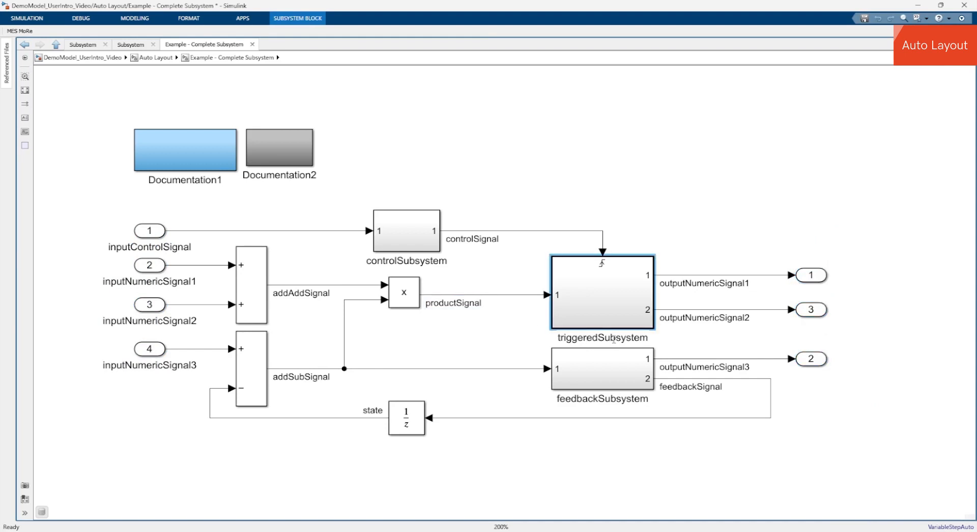
pyautogui.click(113, 116)
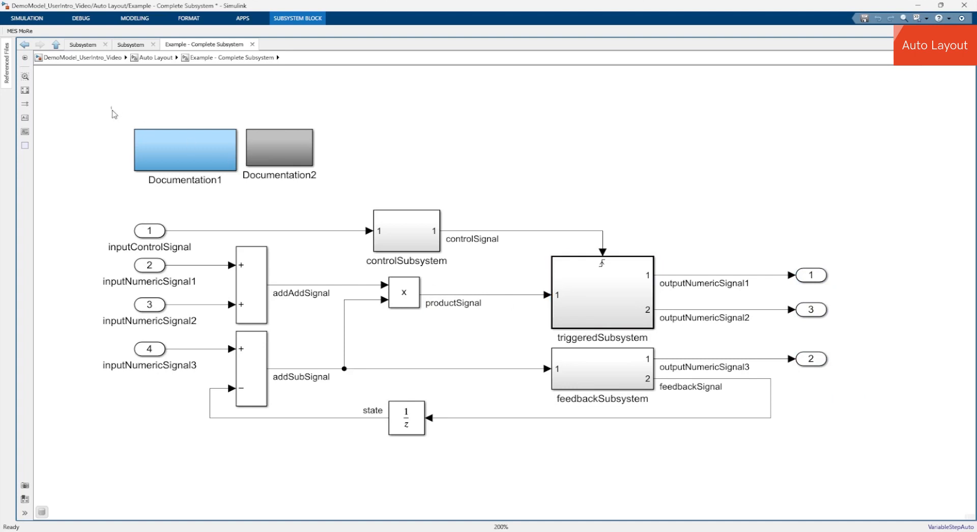
pyautogui.moveTo(112, 112); pyautogui.dragTo(358, 199)
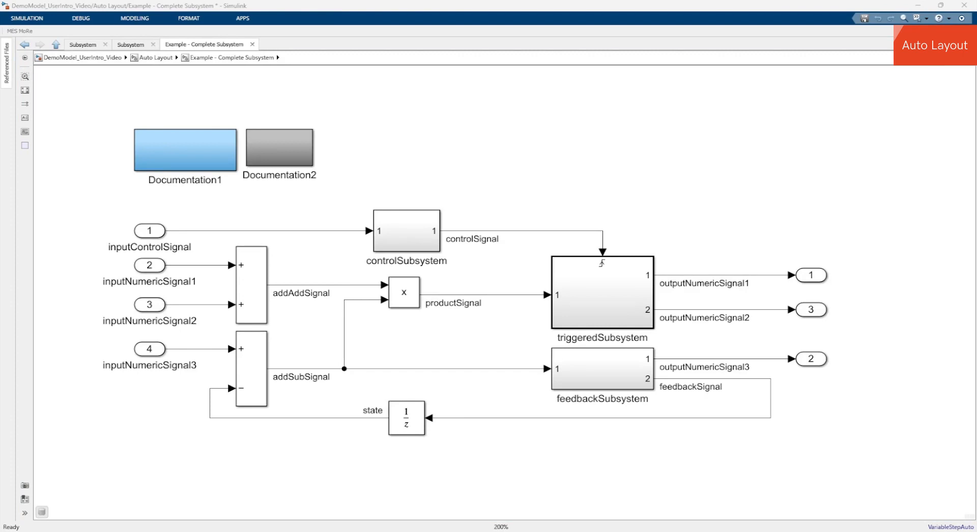
pyautogui.moveTo(140, 194)
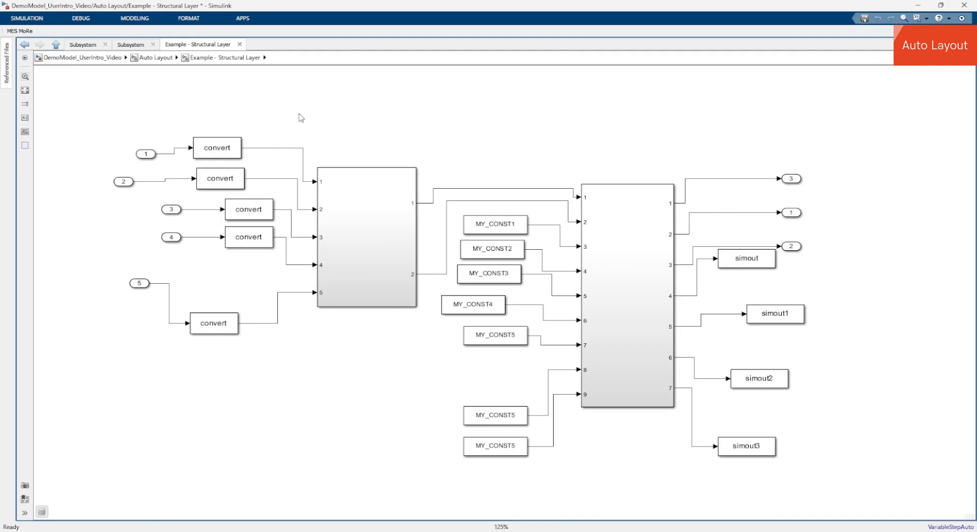
# - Select Subsystem1 and the large right subsystem, then clear the constant selection
pyautogui.click(367, 229)
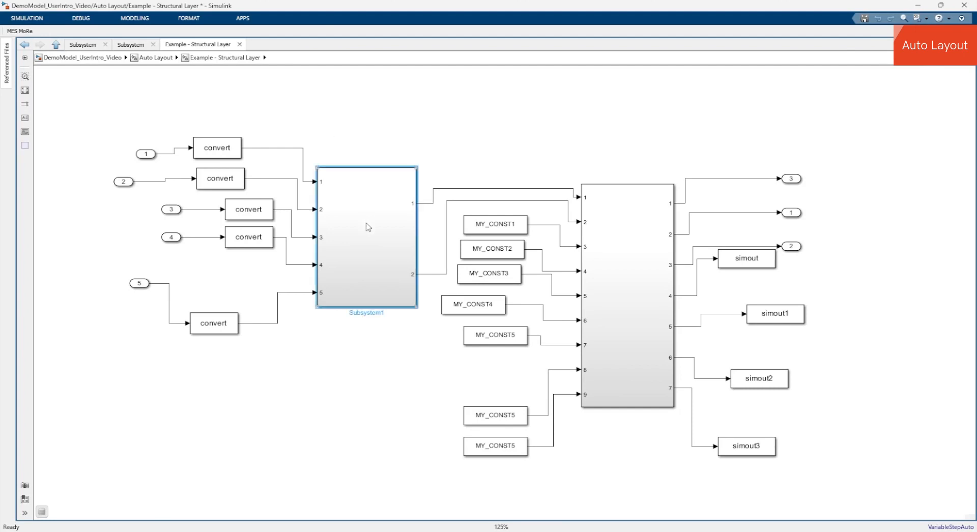
pyautogui.click(641, 285)
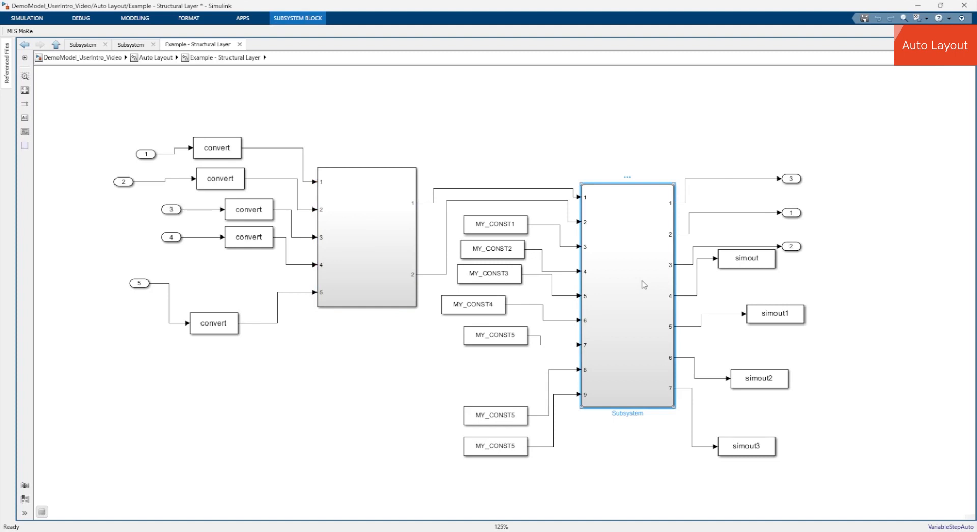
pyautogui.moveTo(566, 238)
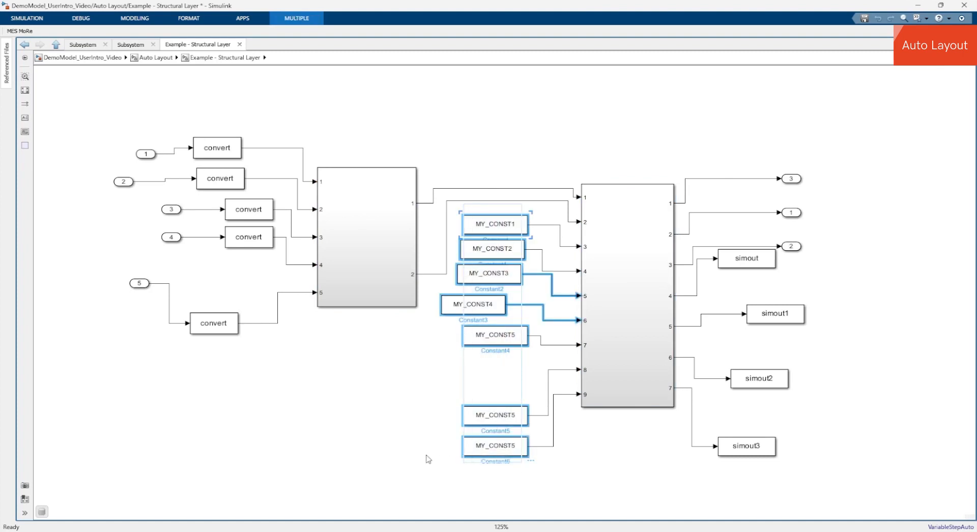
pyautogui.moveTo(410, 456)
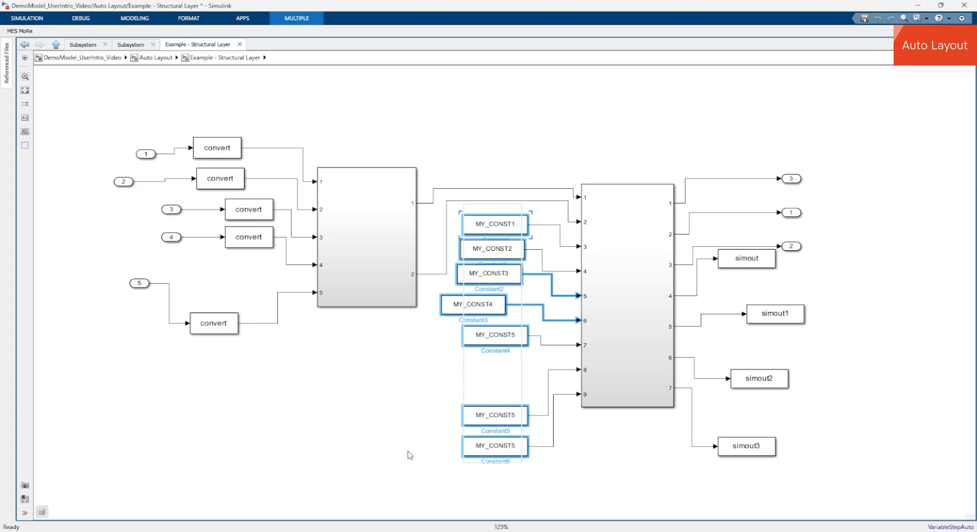
pyautogui.click(409, 456)
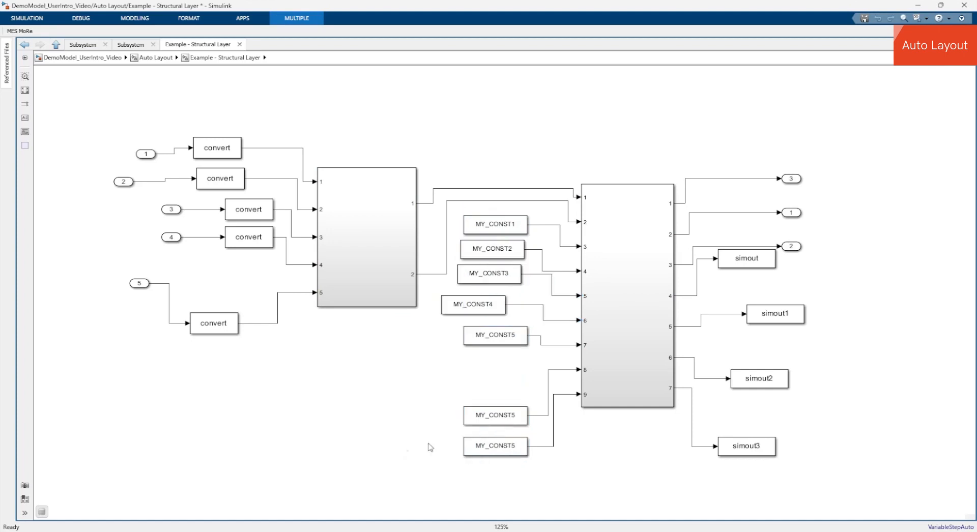
# - Drag the two MY_CONST5 constants and MY_CONST4 into line beside inputs 8, 9 and the column
pyautogui.click(498, 385)
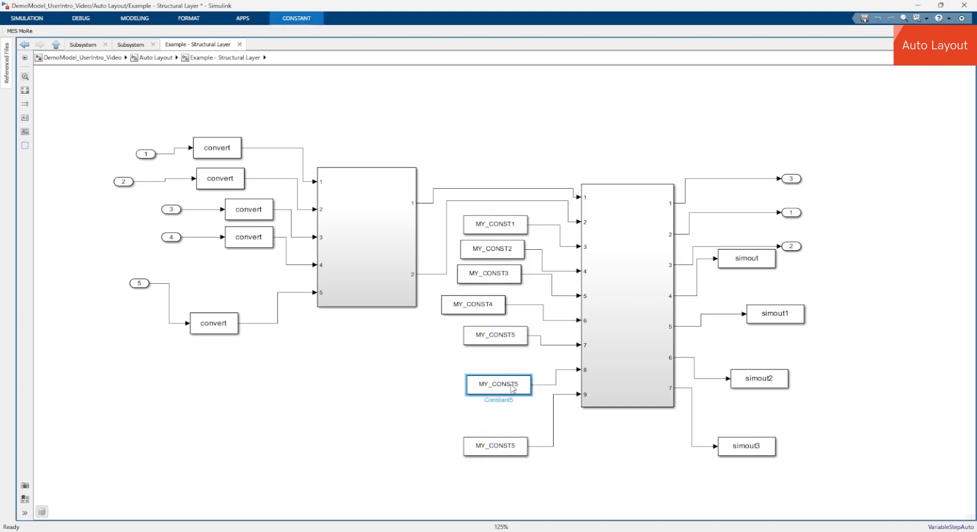
pyautogui.moveTo(499, 383); pyautogui.dragTo(499, 368)
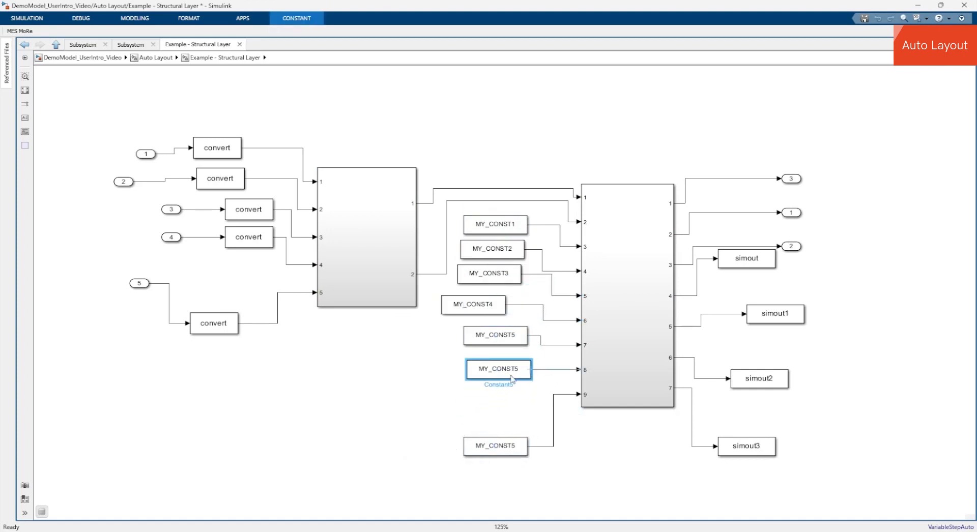
pyautogui.moveTo(498, 368); pyautogui.dragTo(497, 403)
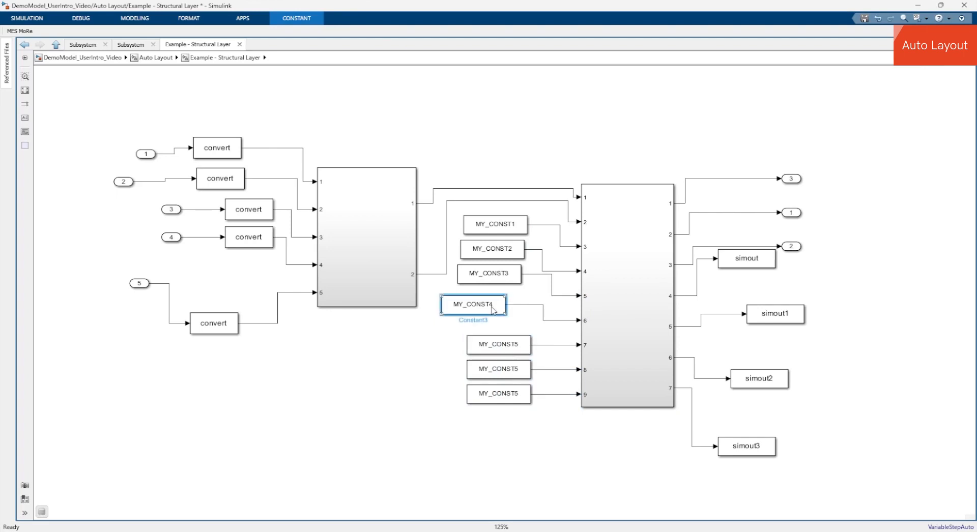
pyautogui.moveTo(473, 305); pyautogui.dragTo(497, 319)
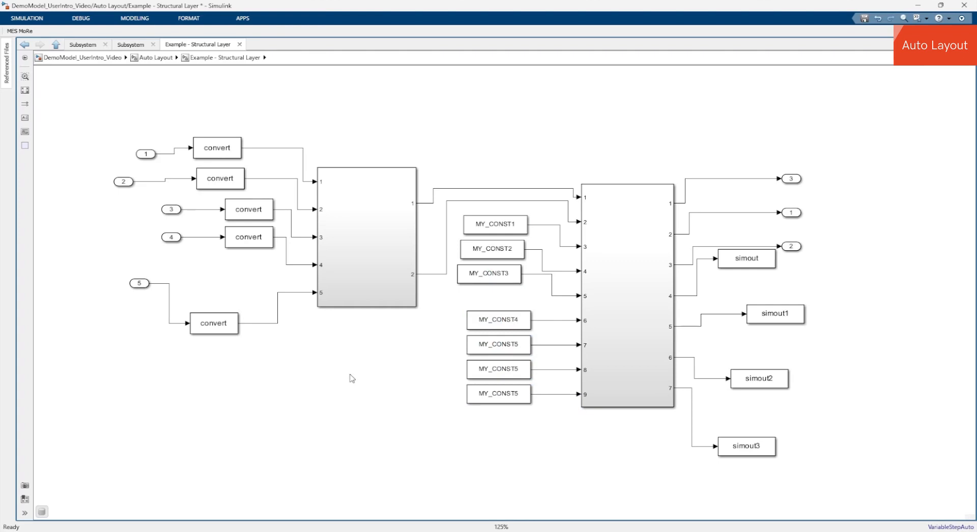
pyautogui.moveTo(287, 393)
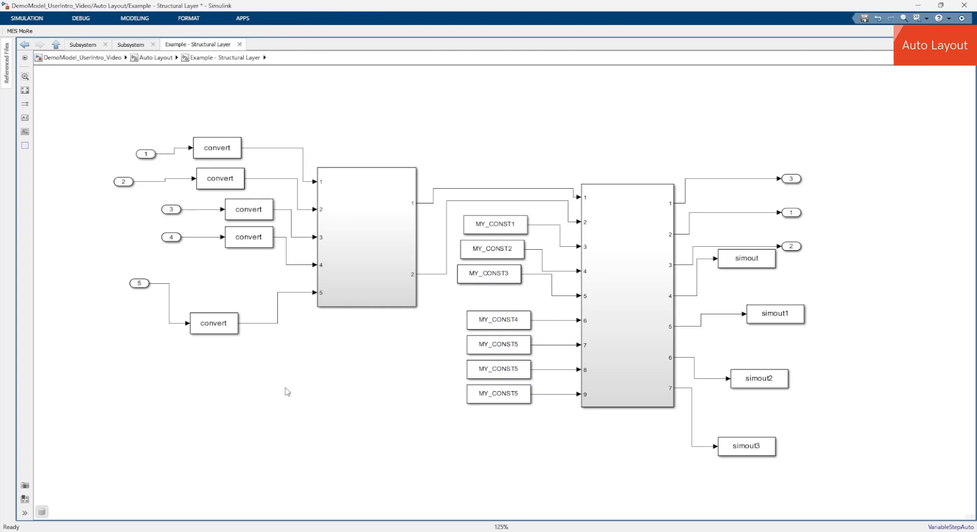
# - Auto-layout the Structural Layer diagram, then copy the bottom MY_CONST5 constant further down for port 10
pyautogui.click(15, 31)
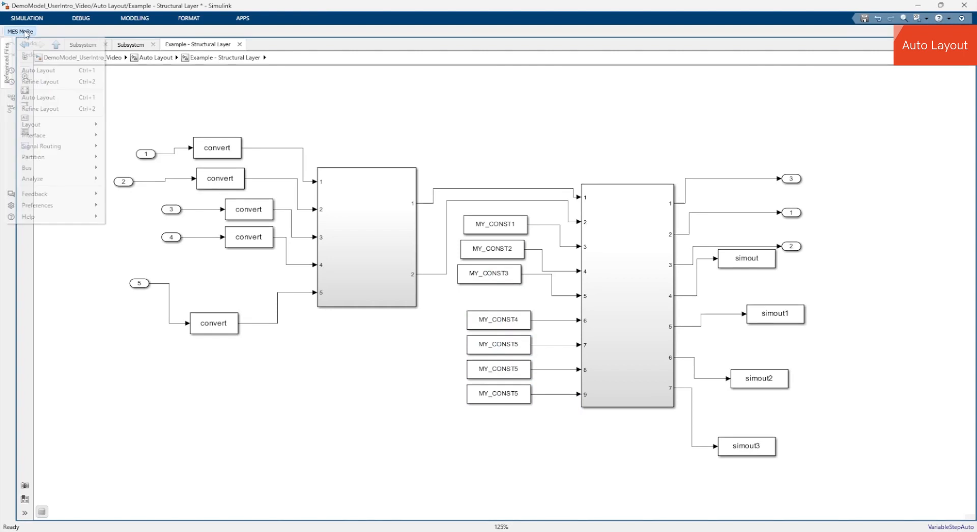
pyautogui.click(63, 101)
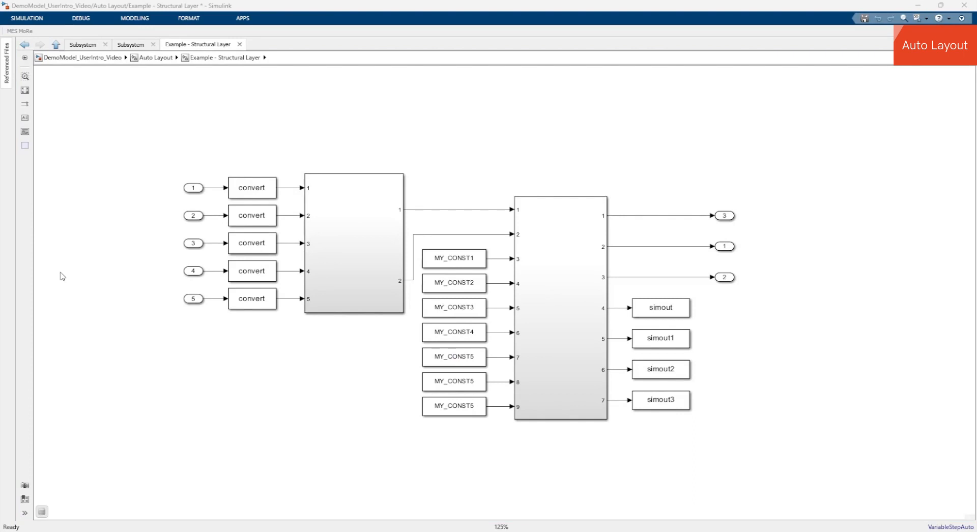
pyautogui.click(454, 408)
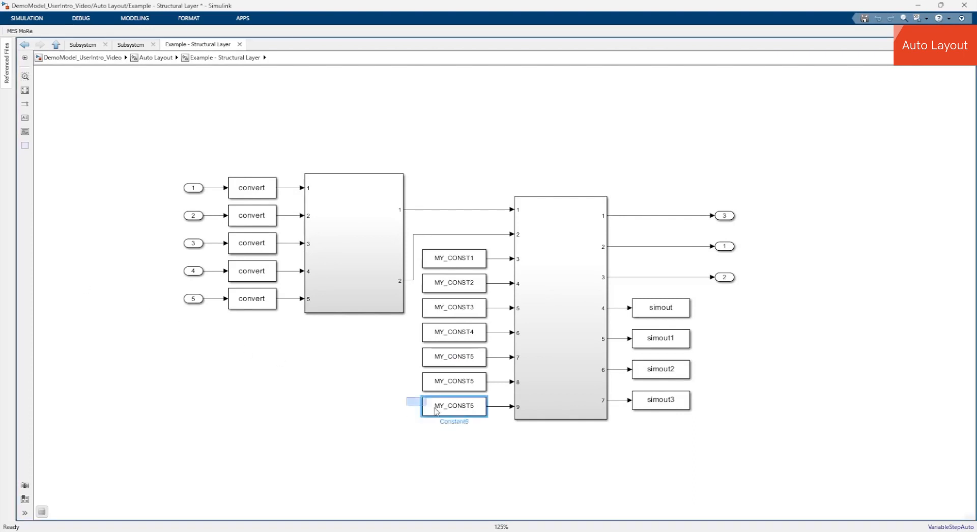
pyautogui.moveTo(454, 406); pyautogui.dragTo(429, 446)
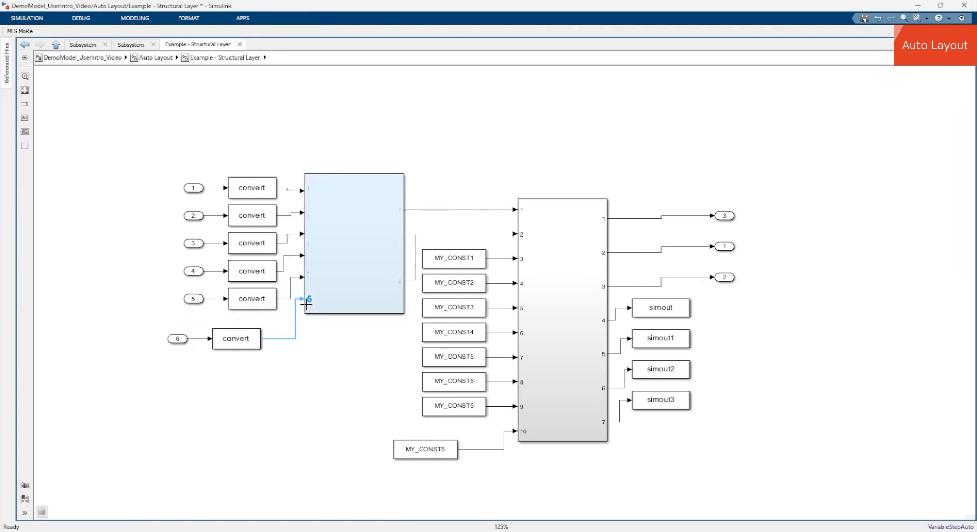
# - Insert a Terminator block on the Structural Layer canvas
pyautogui.click(353, 243)
pyautogui.write('term')
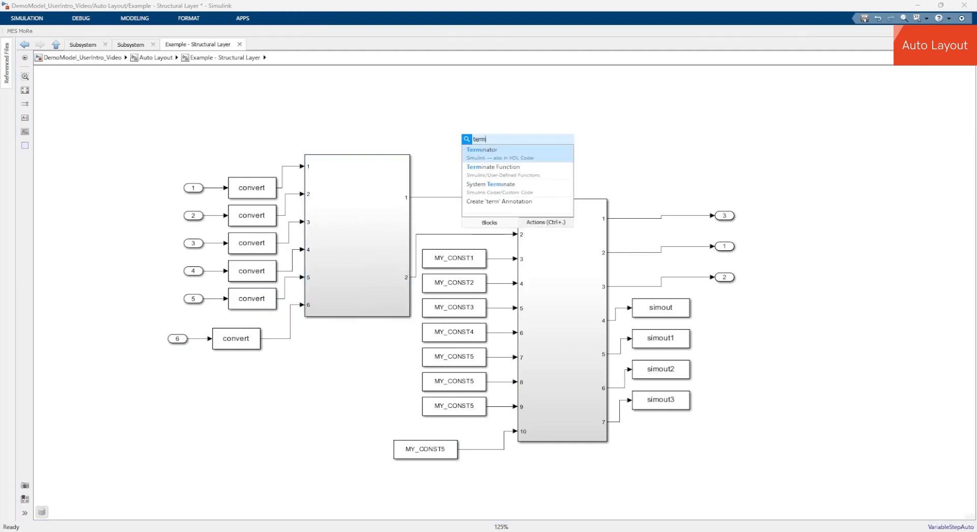
pyautogui.click(485, 150)
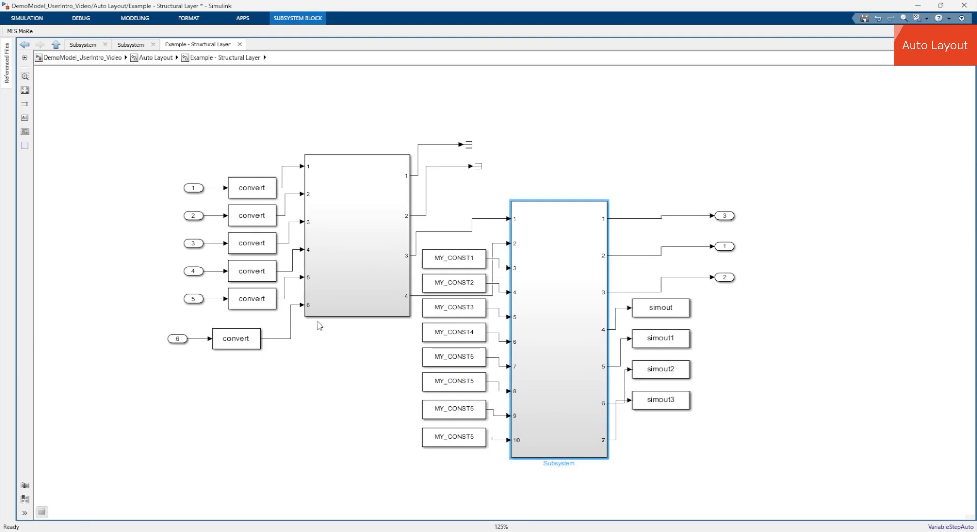
# - Realign the first inport and a terminator, then return up to the list of layout examples
pyautogui.click(254, 172)
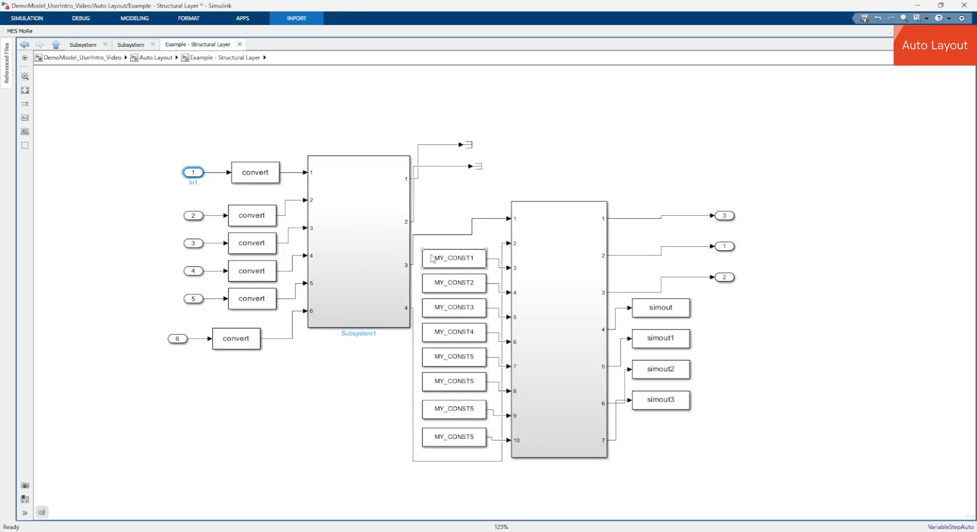
pyautogui.click(454, 259)
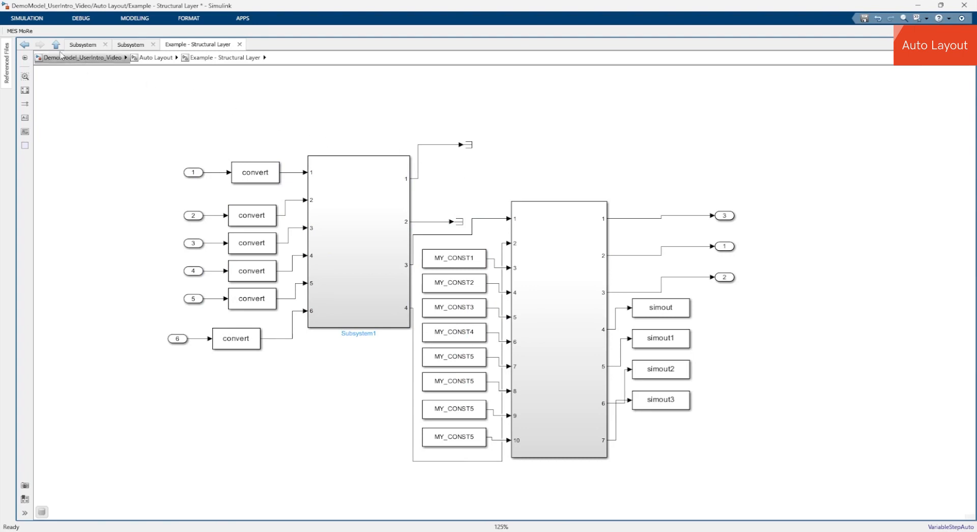
pyautogui.click(15, 35)
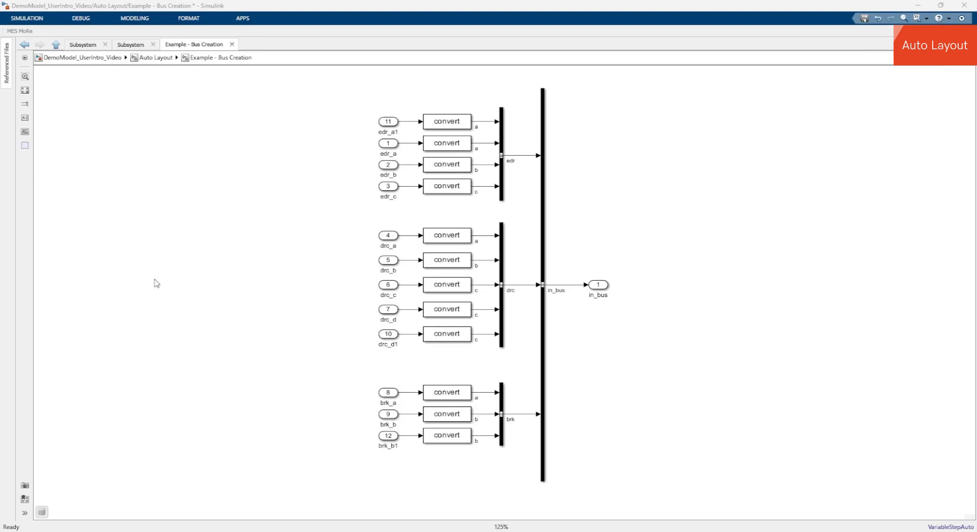
pyautogui.moveTo(519, 189)
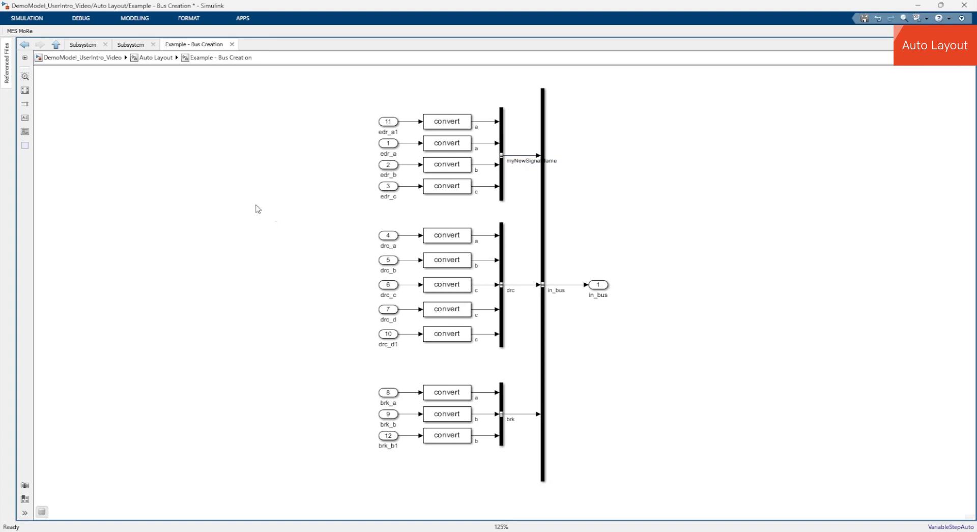
# - Commit the edr signal's new name myNewSignalName
pyautogui.click(15, 39)
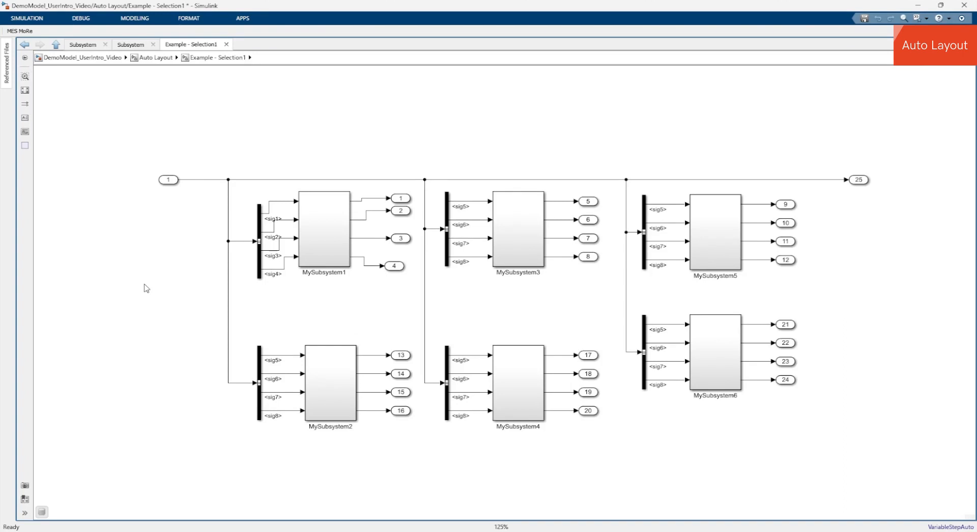
pyautogui.moveTo(180, 278)
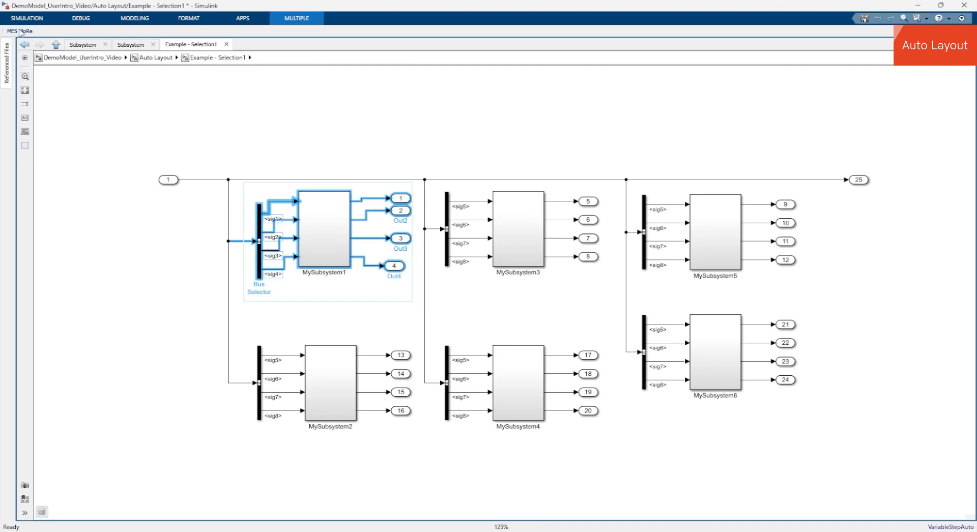
# - Bring up the MES MoRe command list for the MySubsystem1 selection
pyautogui.click(16, 32)
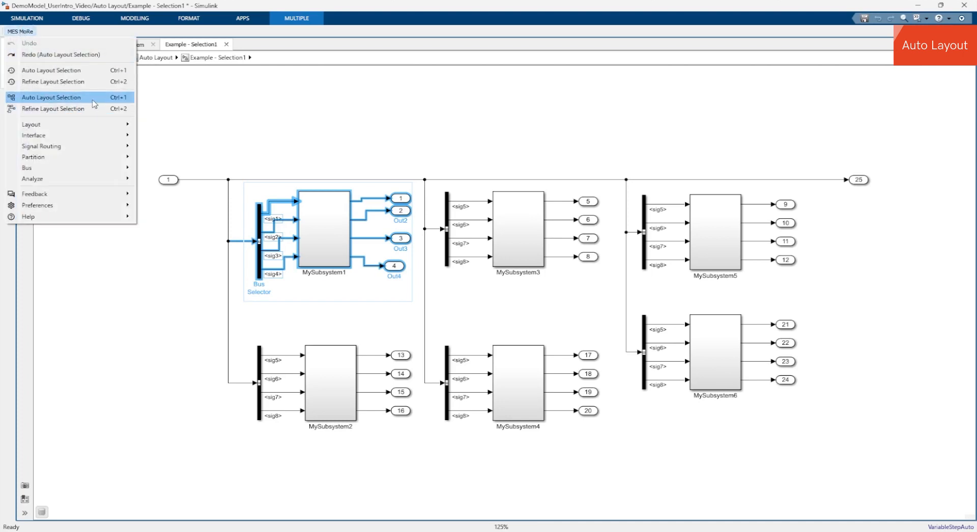
pyautogui.moveTo(59, 99)
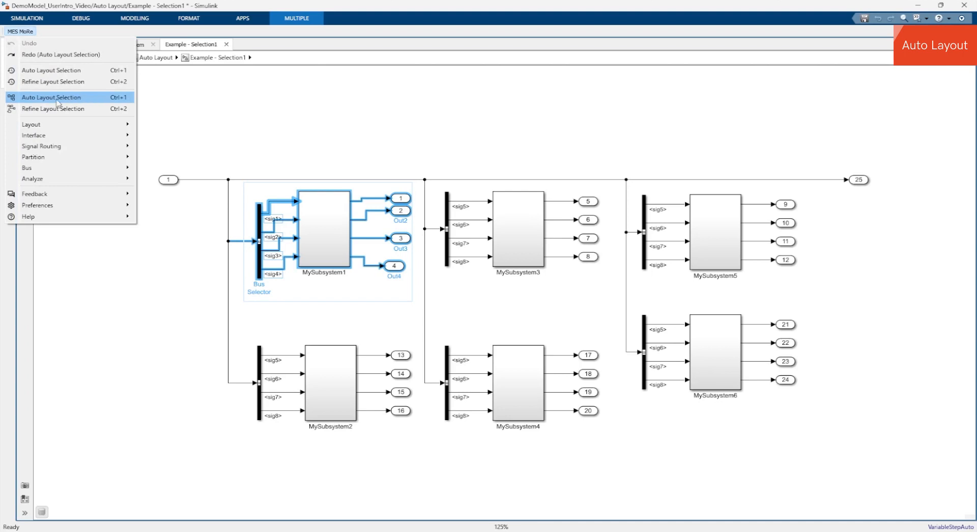
pyautogui.moveTo(79, 104)
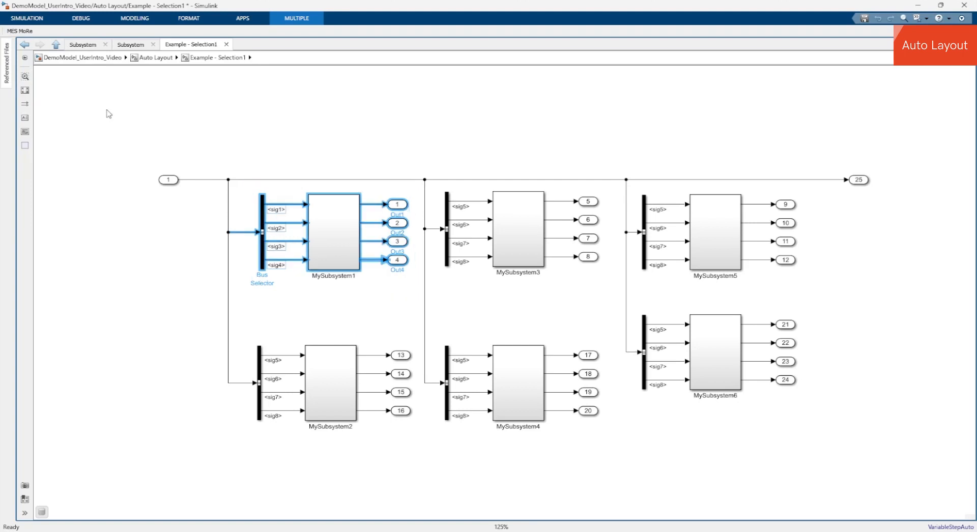
pyautogui.moveTo(137, 118)
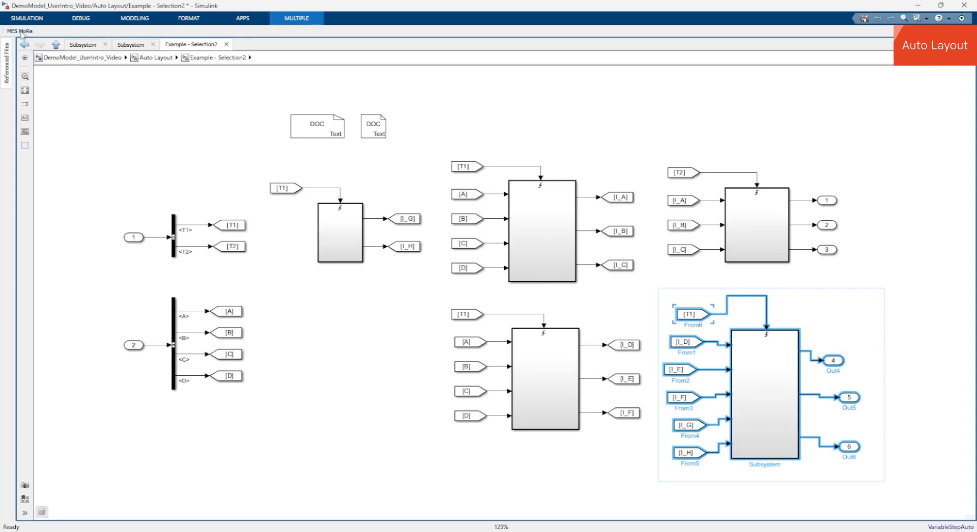
# - Run MES MoRe Auto Layout Selection on the selected Subsystem group in Selection2
pyautogui.click(16, 31)
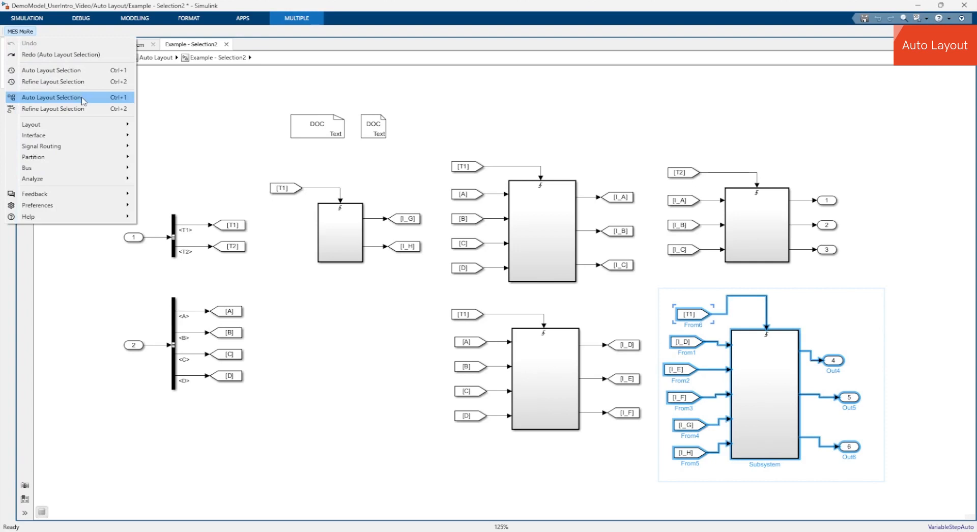
pyautogui.click(59, 98)
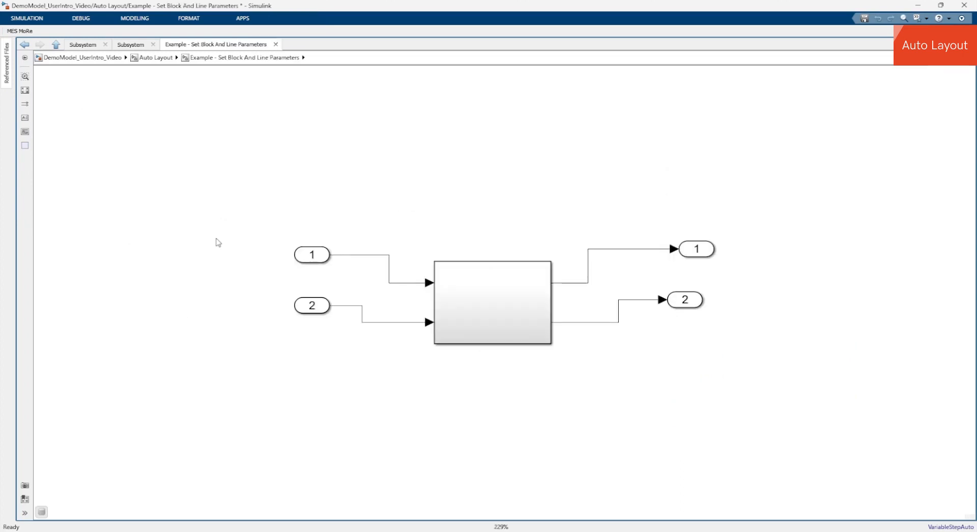
pyautogui.moveTo(171, 190)
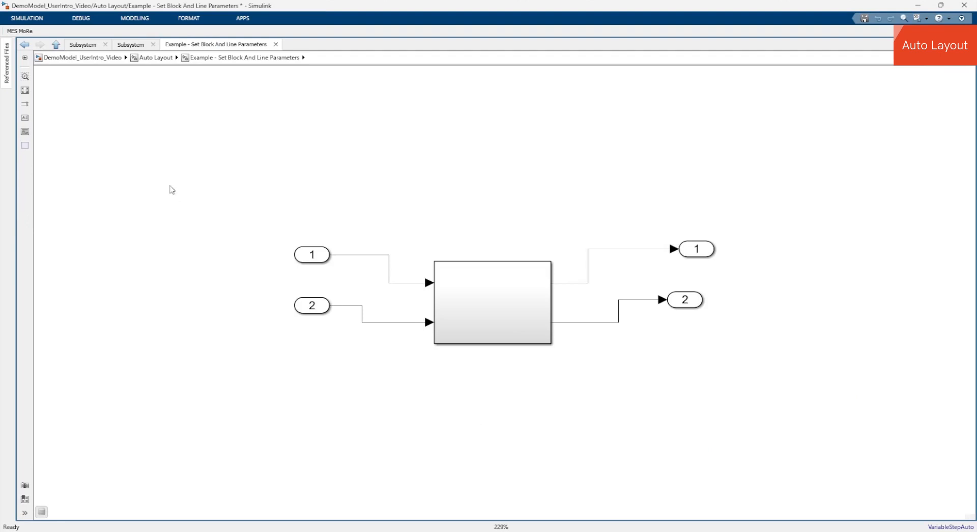
# - Auto-layout the Set Block And Line Parameters diagram, then browse MES MoRe's further options
pyautogui.click(15, 33)
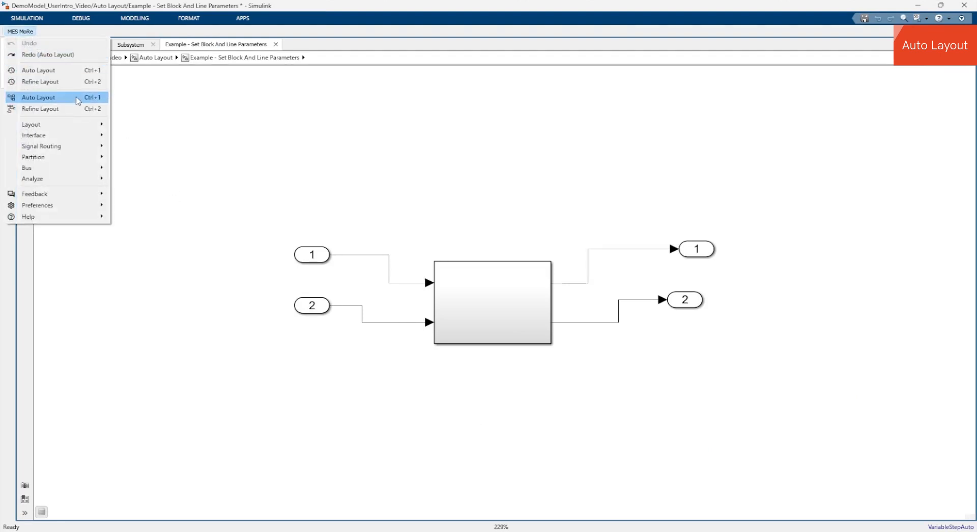
pyautogui.click(39, 98)
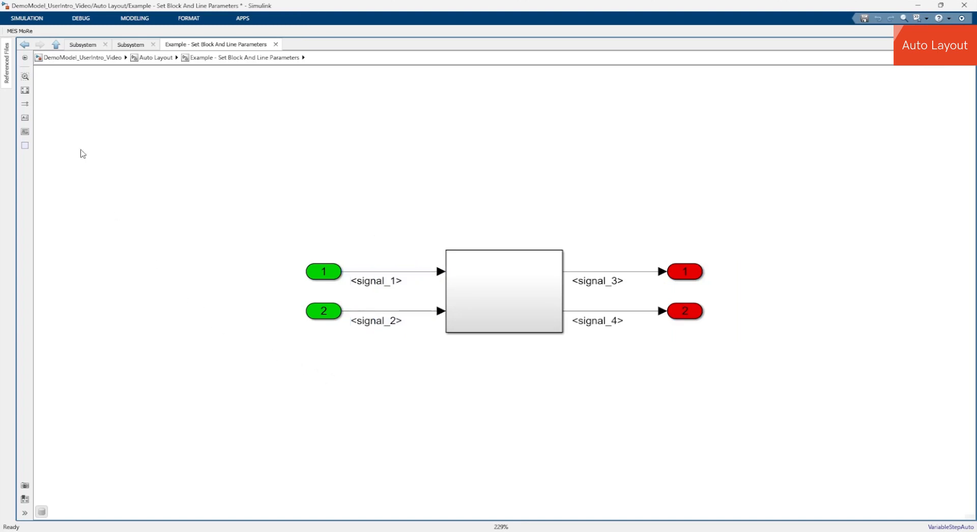
pyautogui.click(17, 33)
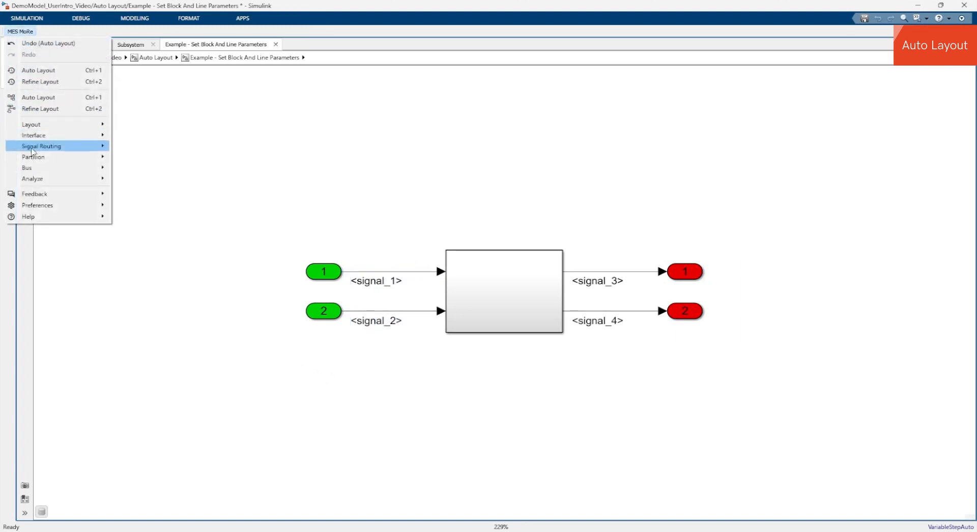
pyautogui.moveTo(37, 206)
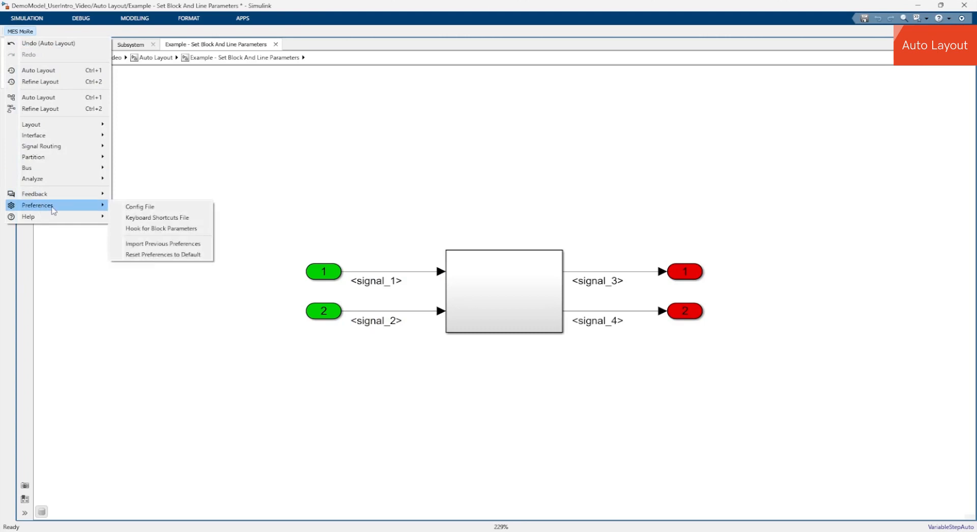
pyautogui.moveTo(58, 211)
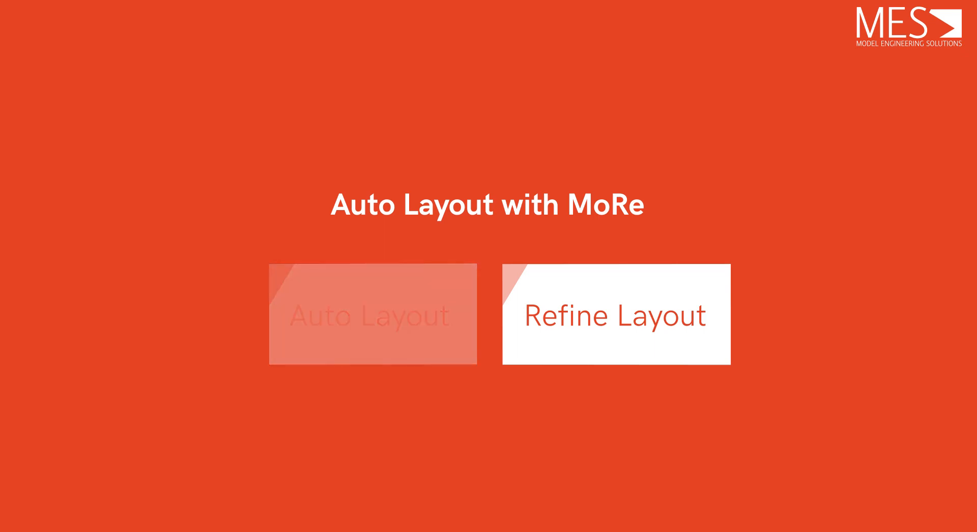
# - Navigate to the Refine Layout section's Structural Level example in the model browser
pyautogui.click(615, 315)
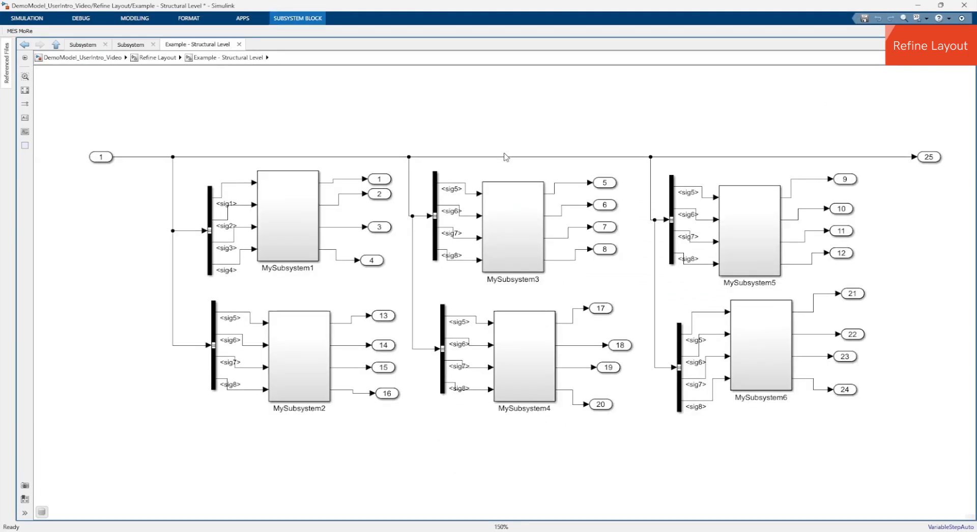
pyautogui.click(118, 311)
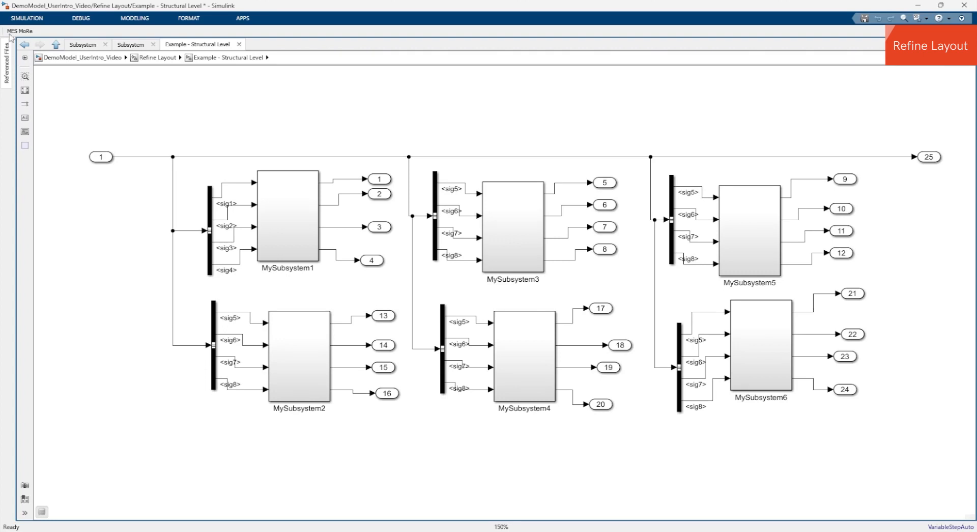
# - Run Auto Layout twice so the six MySubsystem blocks stack in one vertical column under the shared inport
pyautogui.click(15, 31)
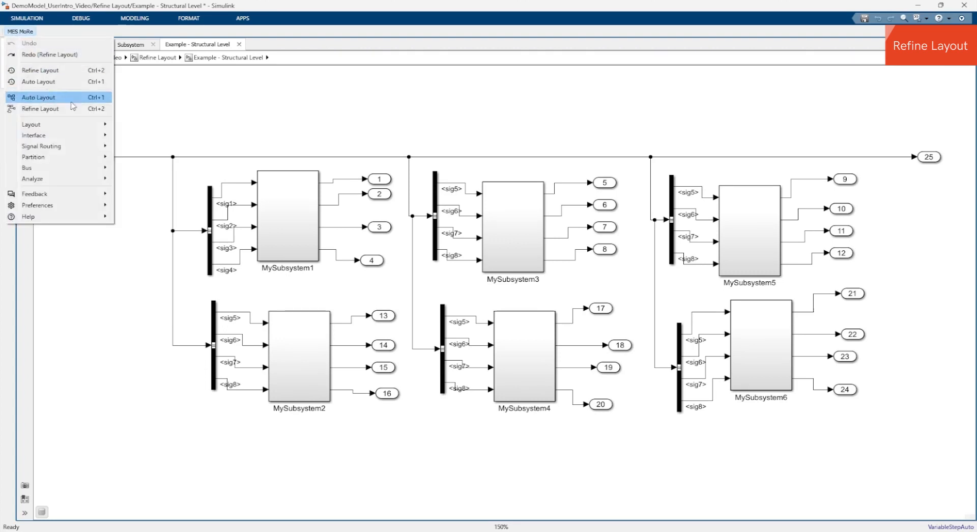
pyautogui.click(38, 98)
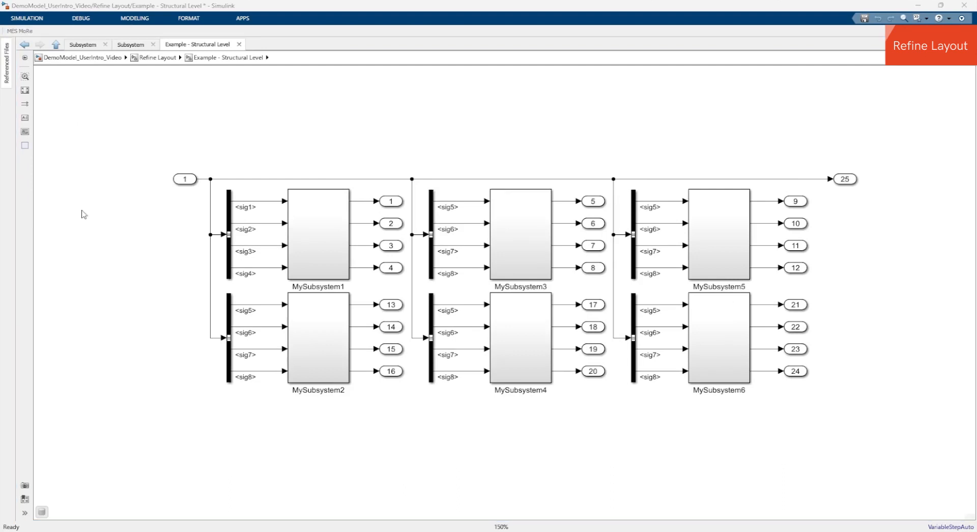
pyautogui.moveTo(91, 172)
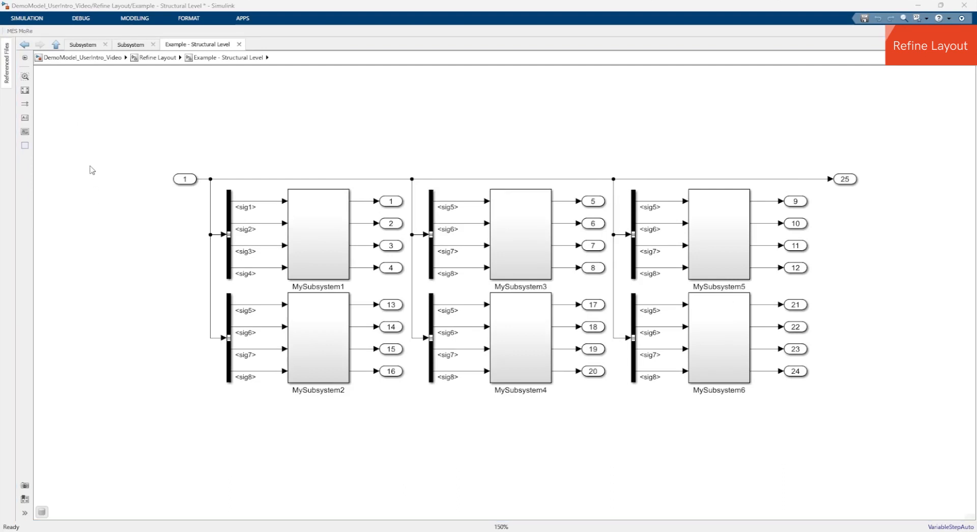
pyautogui.click(15, 33)
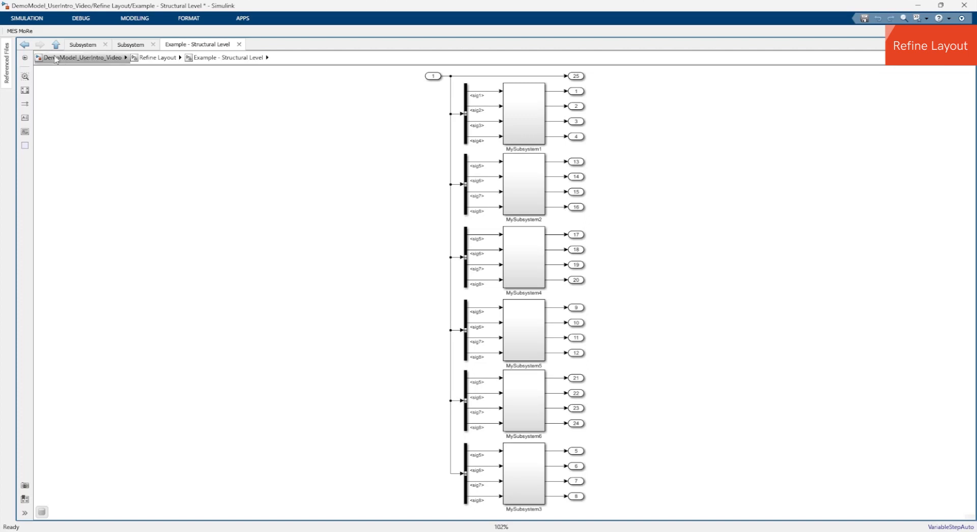
# - Undo the last Auto Layout, restoring the three-by-two grid of MySubsystem blocks
pyautogui.click(16, 30)
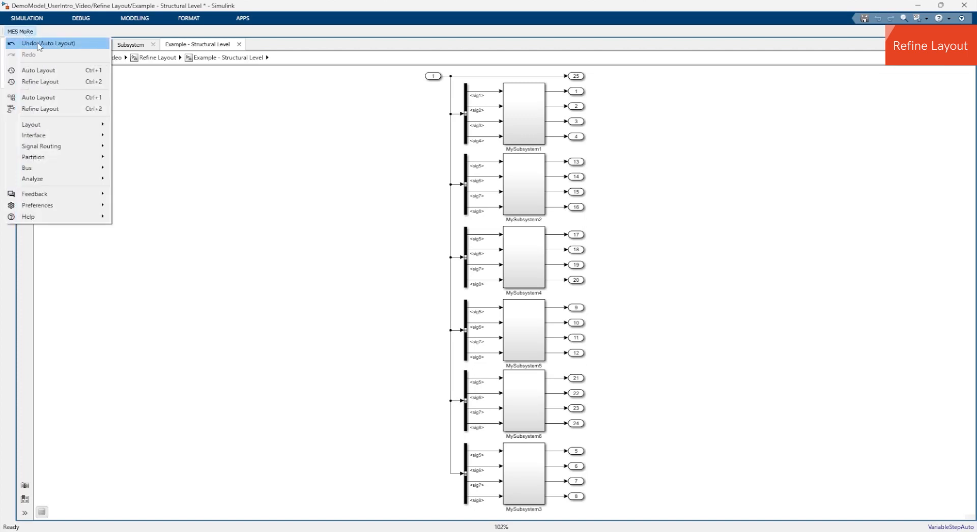
pyautogui.click(46, 42)
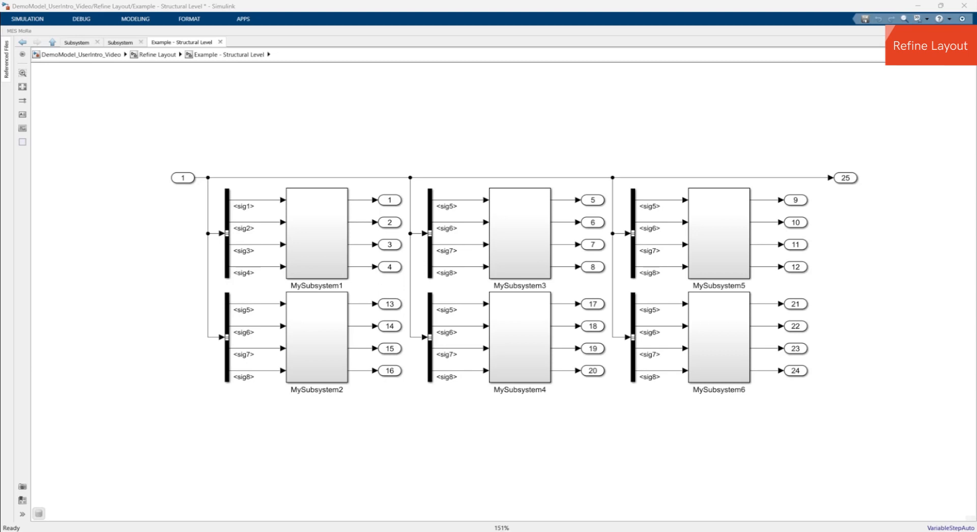
pyautogui.moveTo(222, 301)
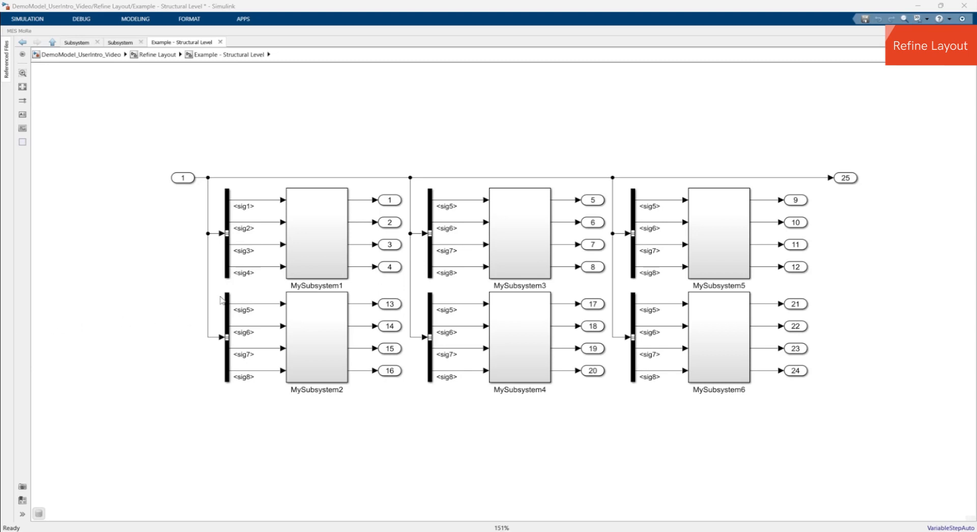
# - Drag the MySubsystem2 group to the diagram bottom and the MySubsystem1 group below MySubsystem6
pyautogui.click(316, 342)
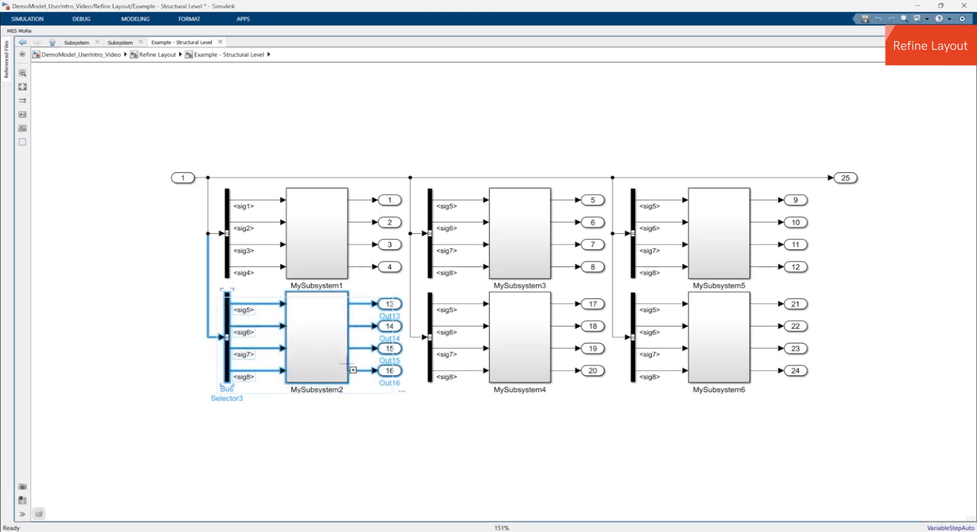
pyautogui.moveTo(317, 337); pyautogui.dragTo(458, 480)
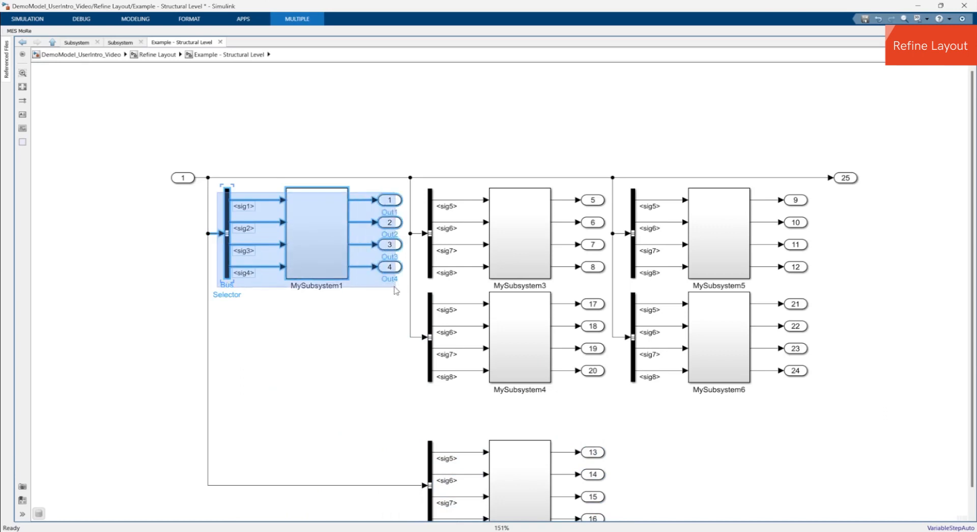
pyautogui.moveTo(318, 234); pyautogui.dragTo(685, 431)
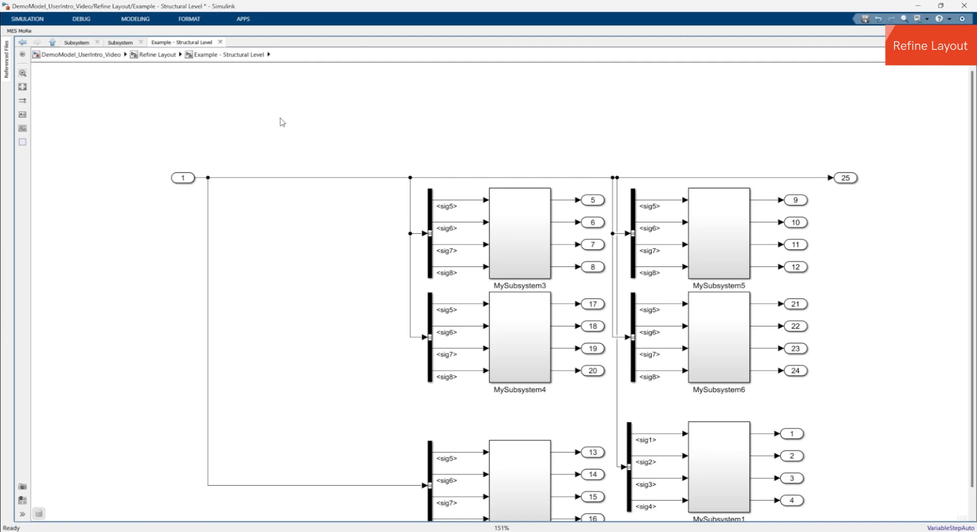
pyautogui.moveTo(287, 140)
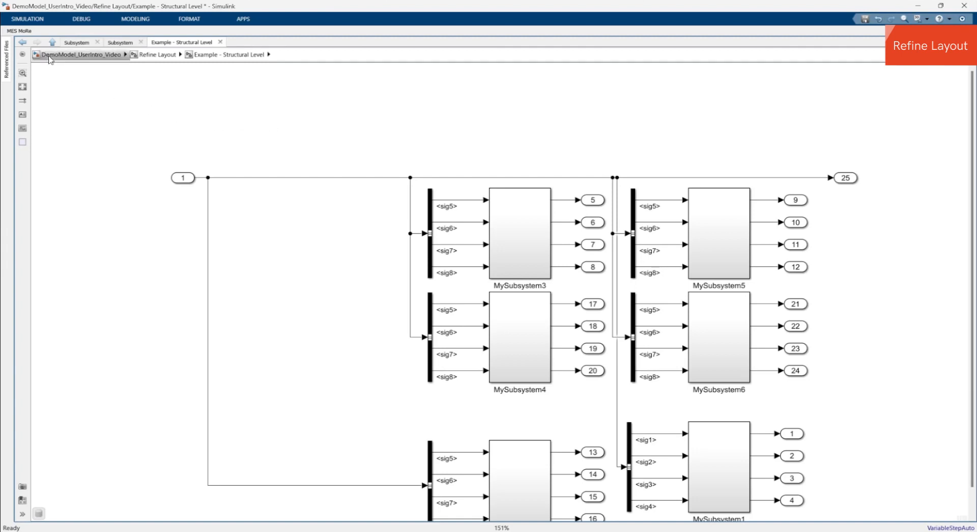
# - Run Auto Layout on the disrupted Structural Level diagram to re-tidy the subsystem grid
pyautogui.click(15, 34)
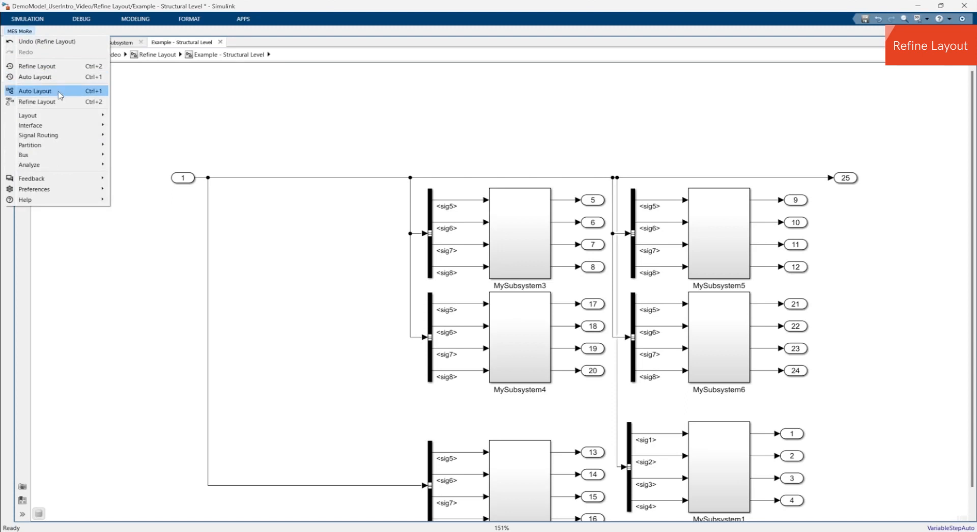
pyautogui.click(35, 91)
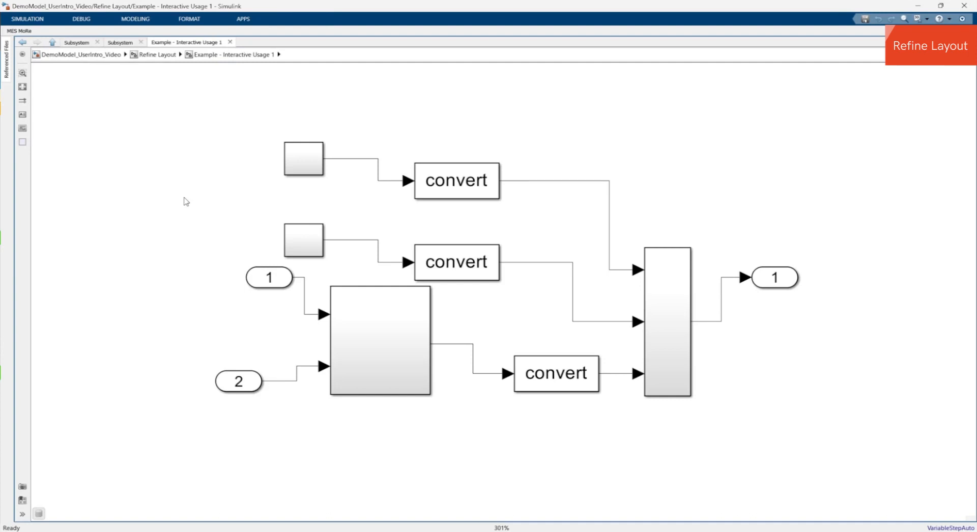
pyautogui.moveTo(174, 191)
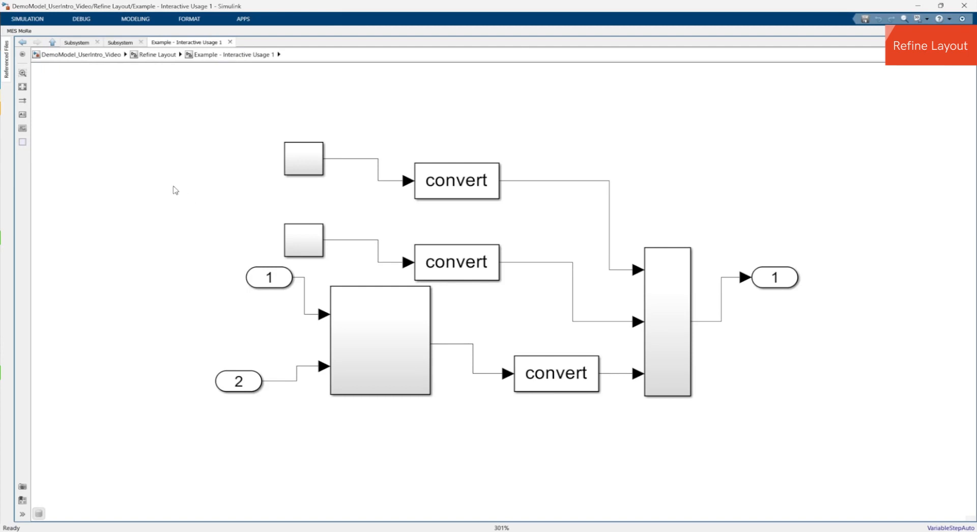
# - Run Auto Layout so the three convert blocks feed the combining block with straight lines
pyautogui.click(16, 25)
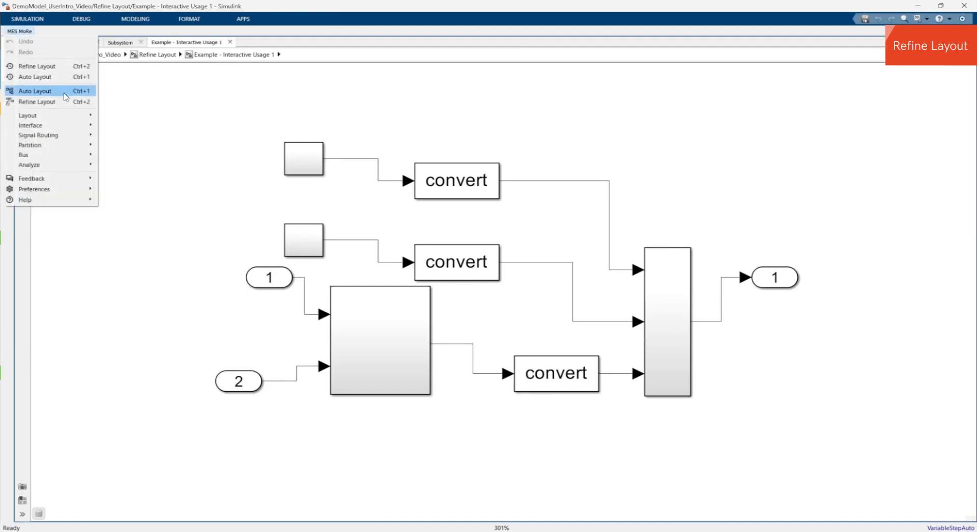
pyautogui.click(35, 91)
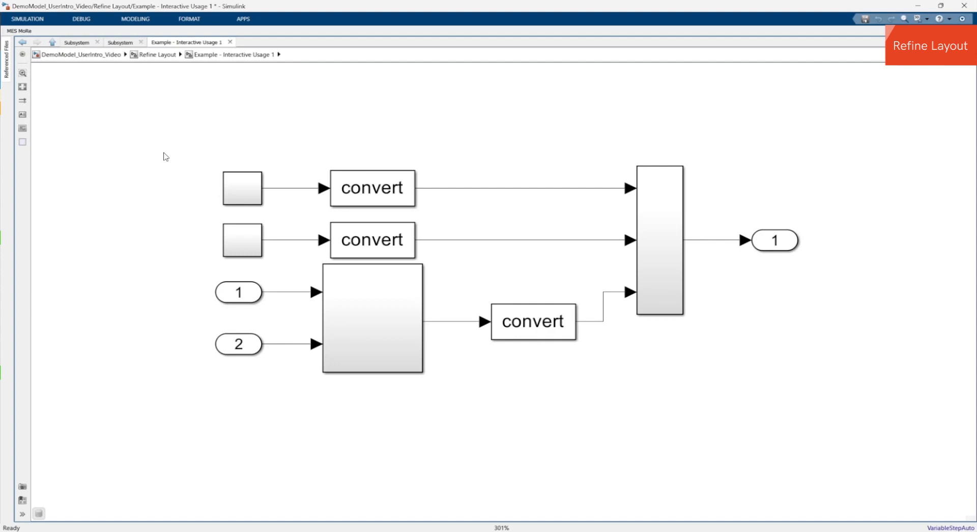
pyautogui.moveTo(183, 159)
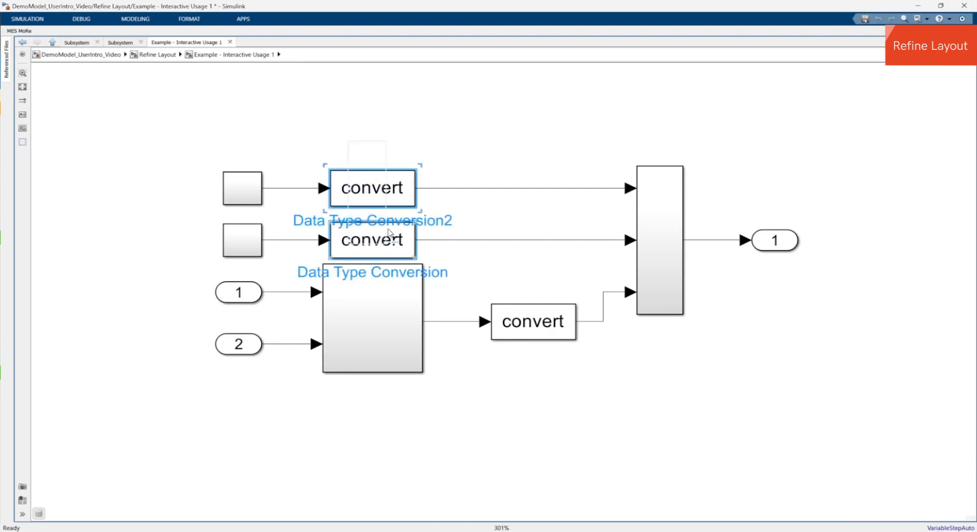
# - Shift the upper conversion chains right, select the large subsystem, and rerun Auto Layout around them
pyautogui.moveTo(370, 189); pyautogui.dragTo(496, 173)
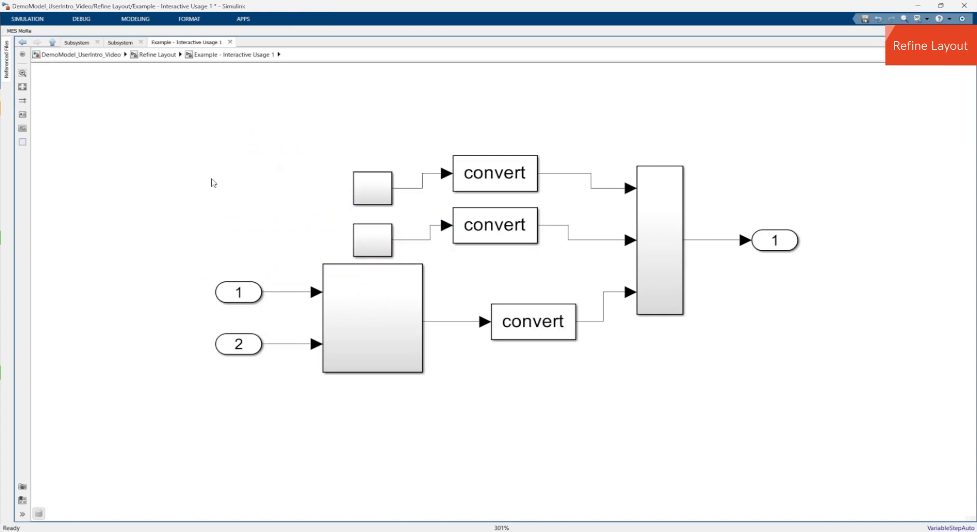
pyautogui.click(15, 32)
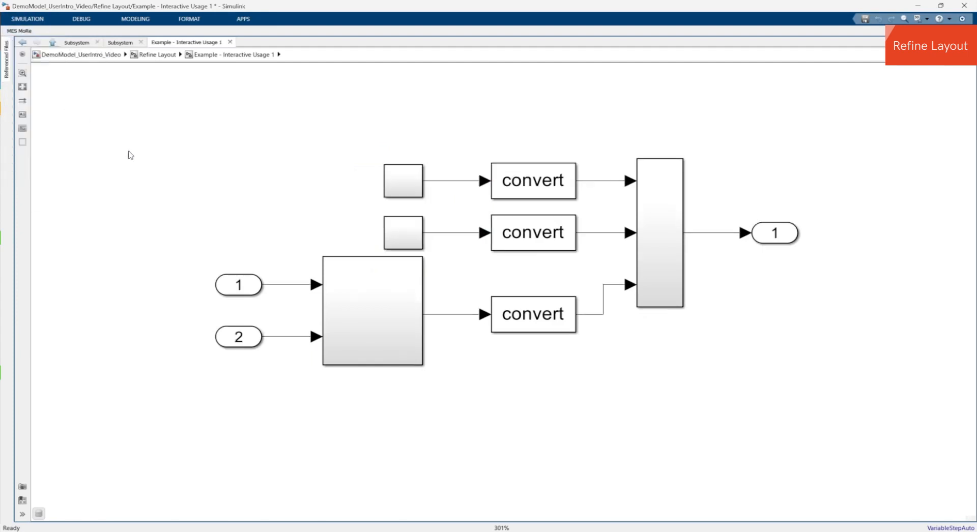
pyautogui.moveTo(133, 159)
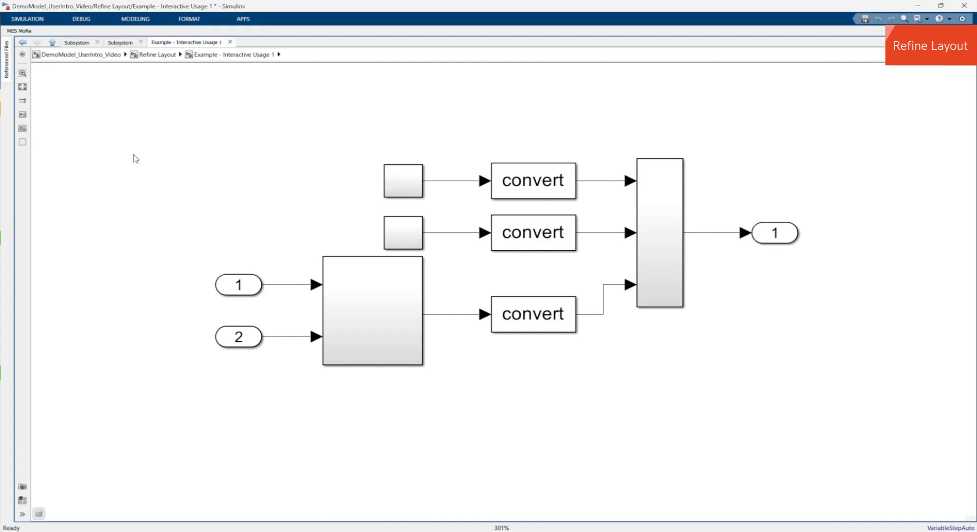
pyautogui.click(373, 318)
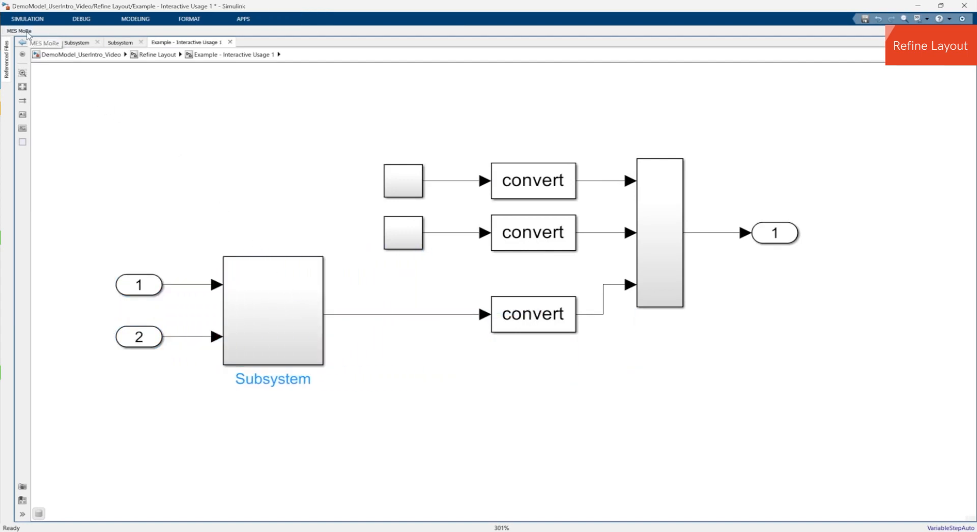
pyautogui.click(14, 31)
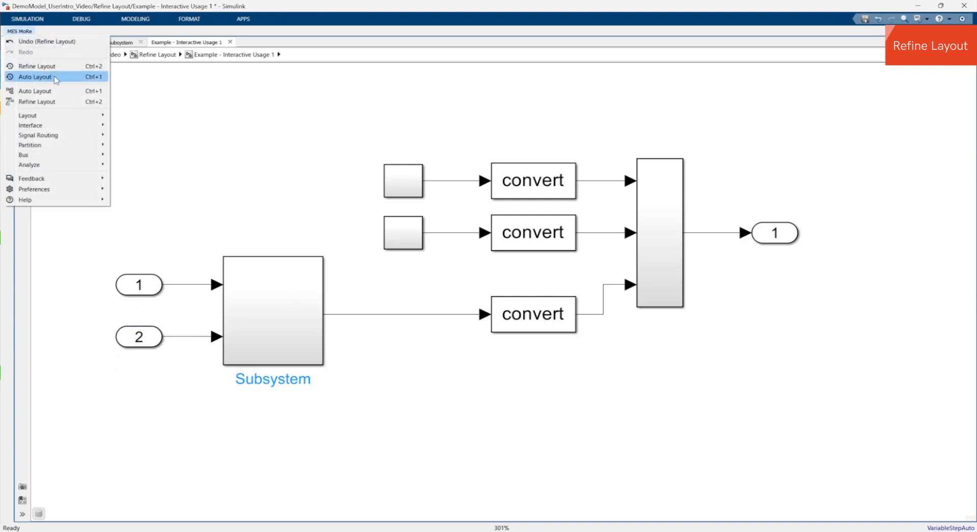
pyautogui.click(36, 80)
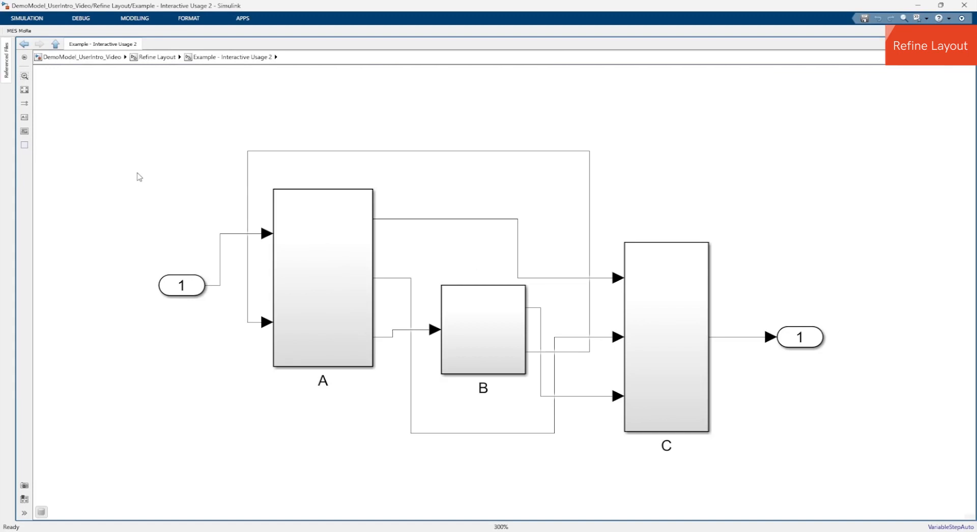
pyautogui.moveTo(127, 146)
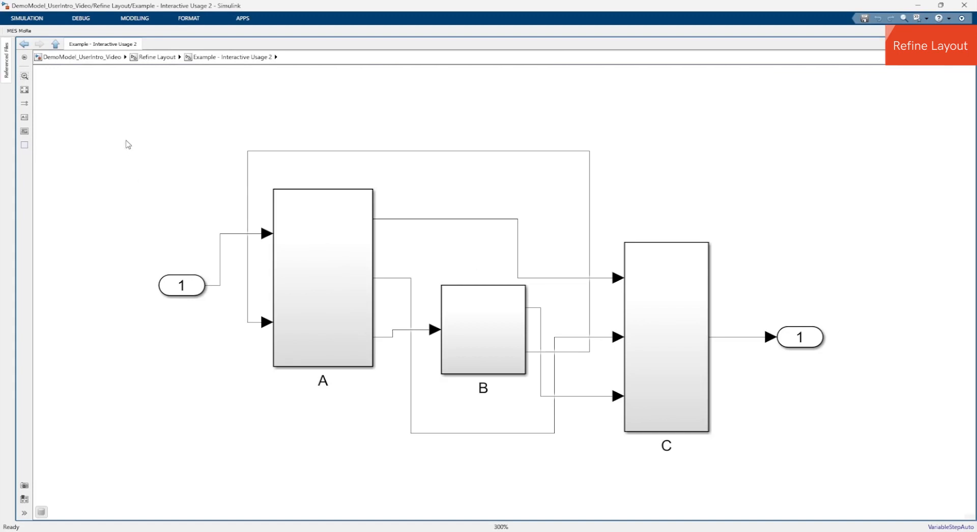
# - Auto-lay out the A, B, C diagram, then Refine Layout keeping the adjusted line
pyautogui.click(14, 29)
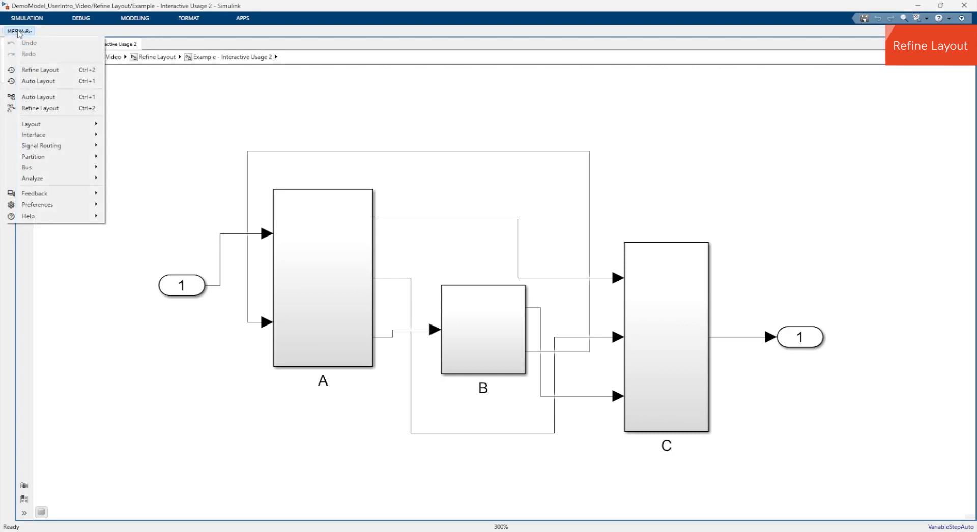
pyautogui.click(41, 108)
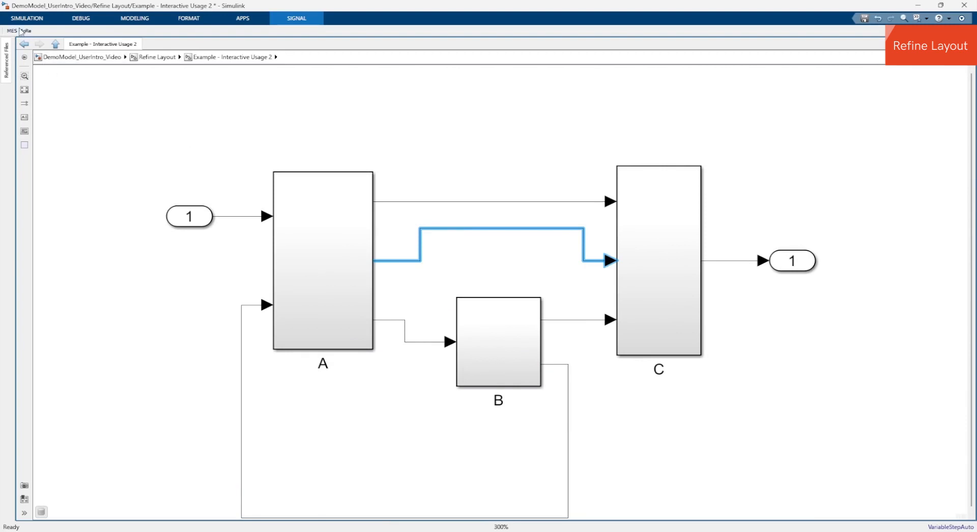
pyautogui.click(21, 30)
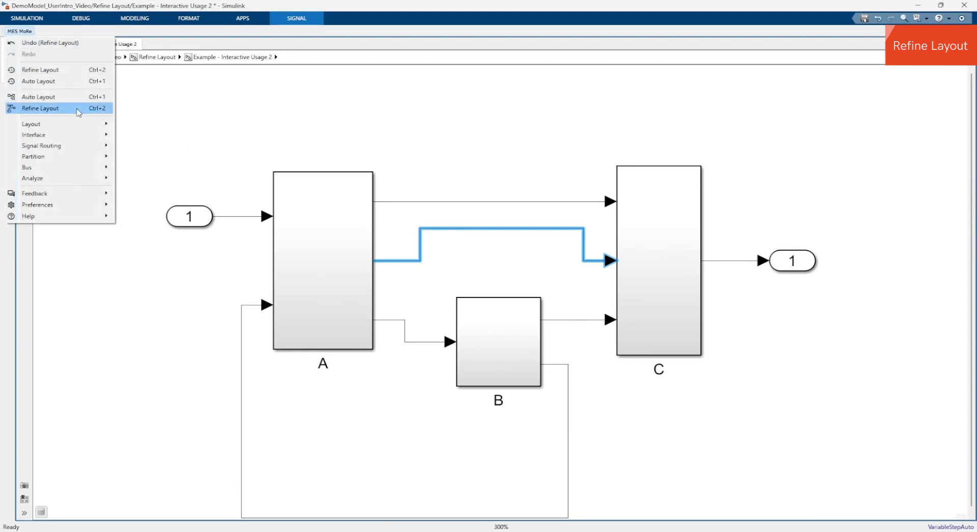
pyautogui.click(39, 108)
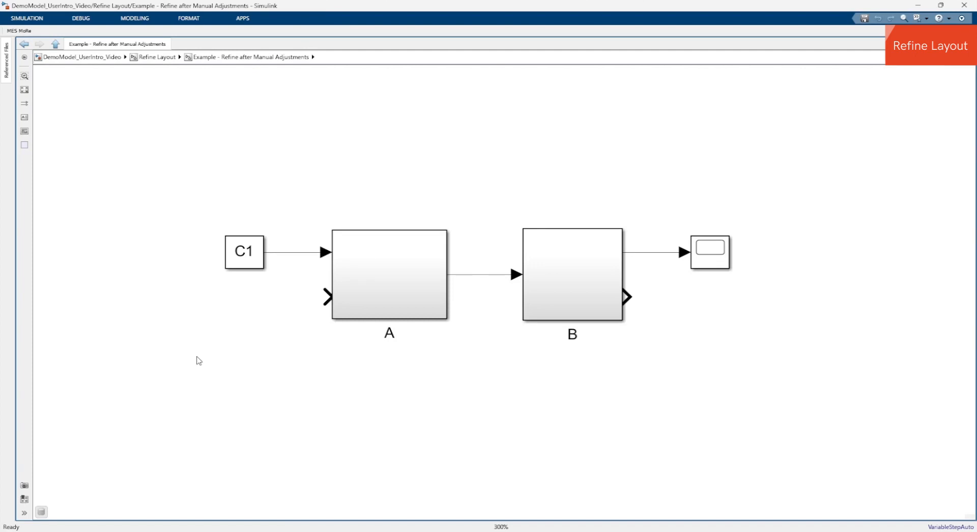
pyautogui.moveTo(539, 353)
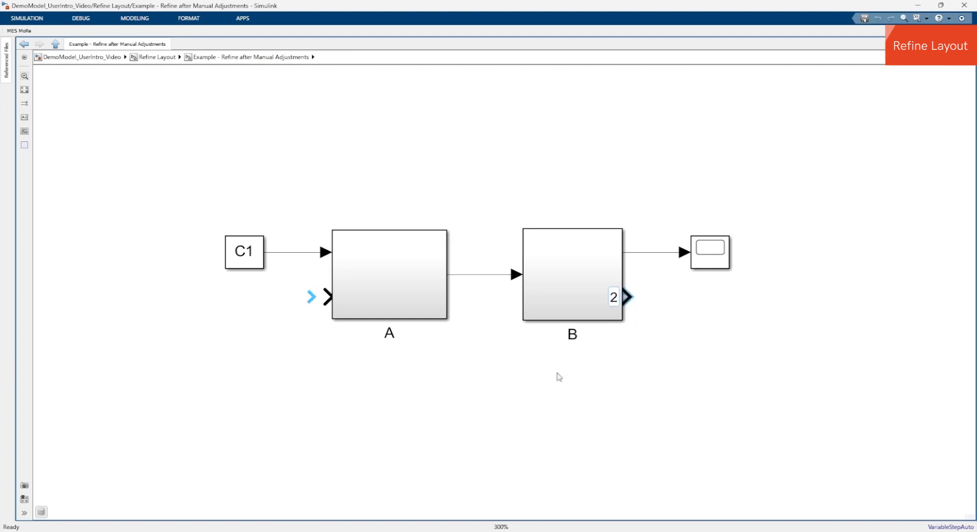
# - Wire B's output back into A, copy C1 below the original, and enlarge A for three inputs
pyautogui.moveTo(629, 297); pyautogui.dragTo(327, 298)
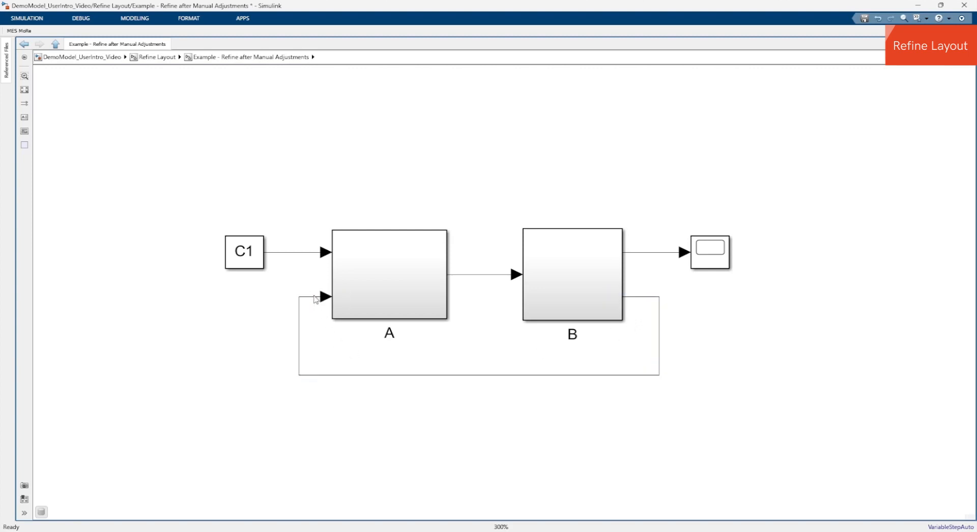
pyautogui.click(245, 252)
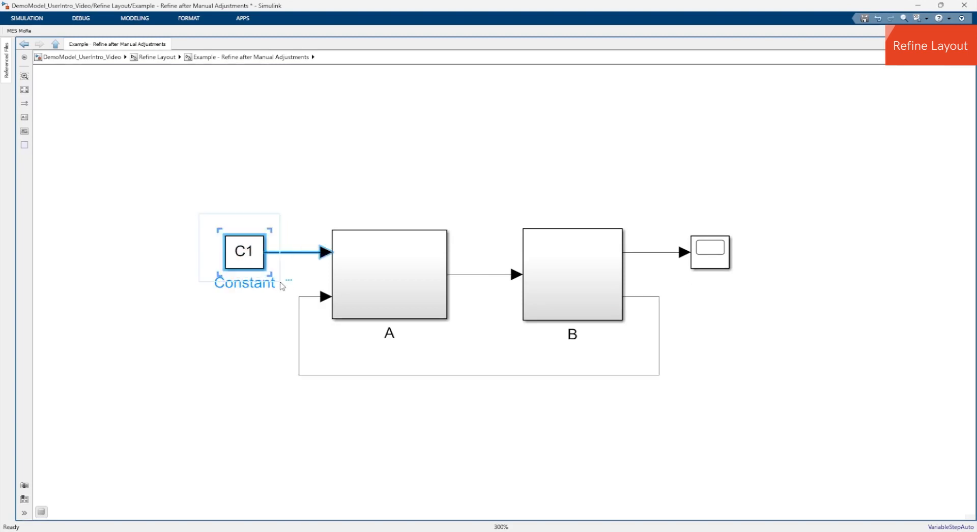
pyautogui.moveTo(243, 251); pyautogui.dragTo(238, 318)
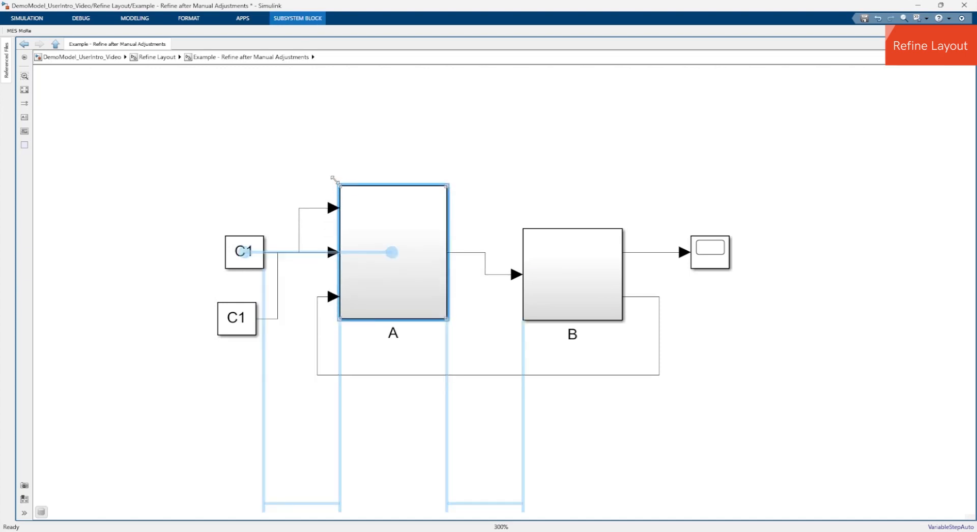
pyautogui.click(205, 183)
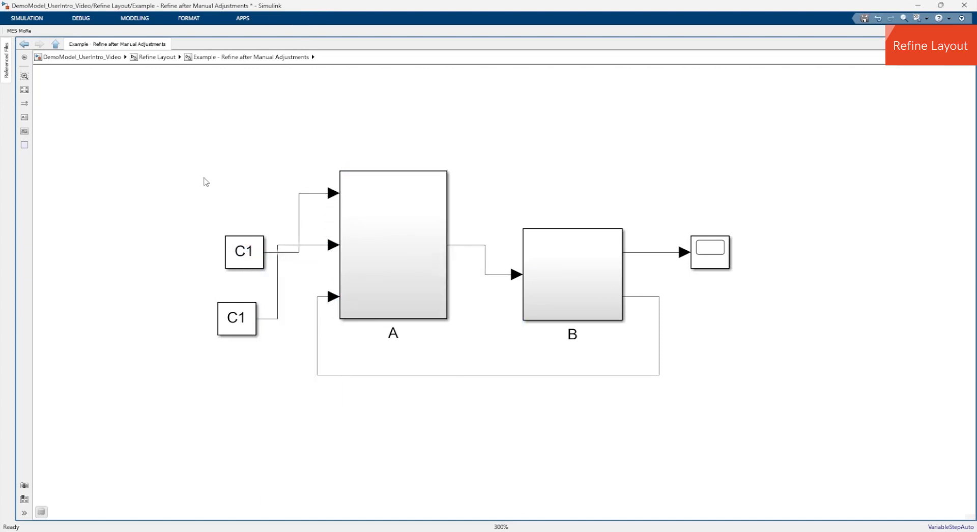
pyautogui.moveTo(214, 177)
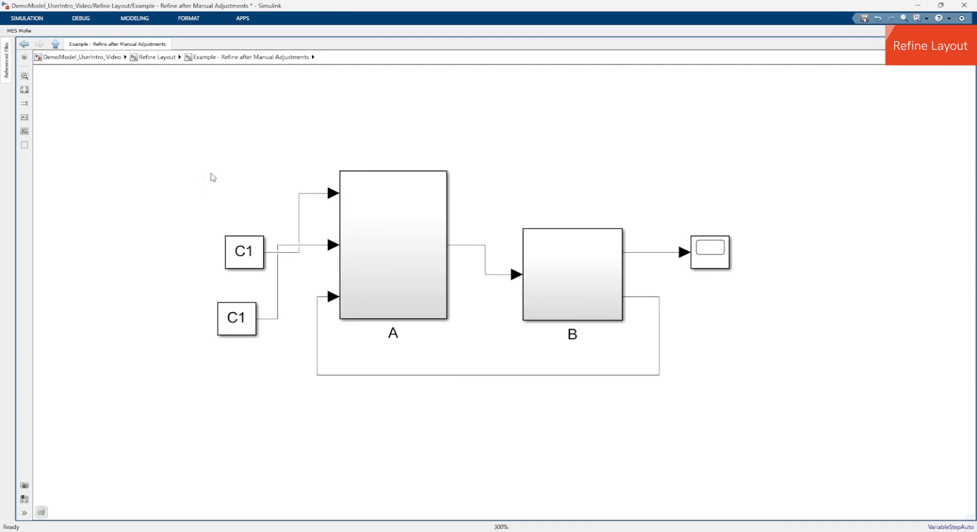
pyautogui.moveTo(60, 80)
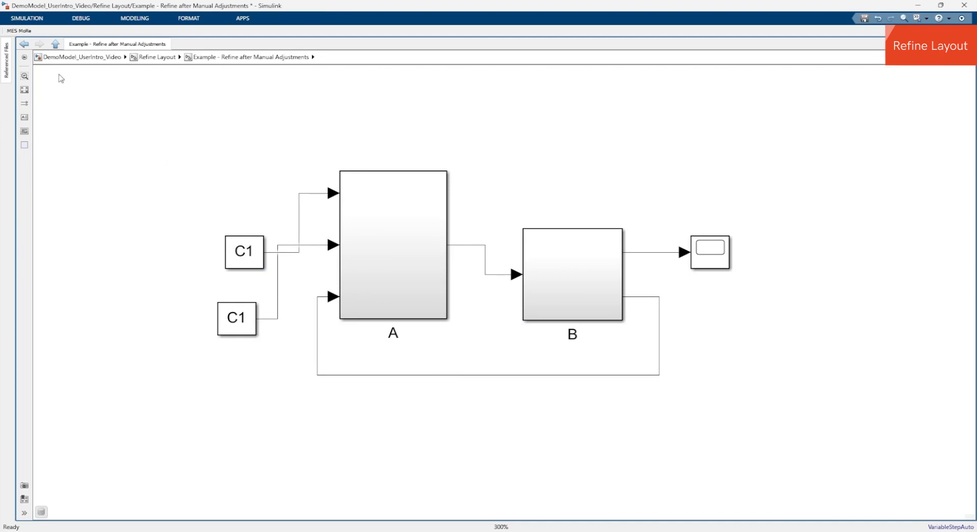
pyautogui.click(16, 29)
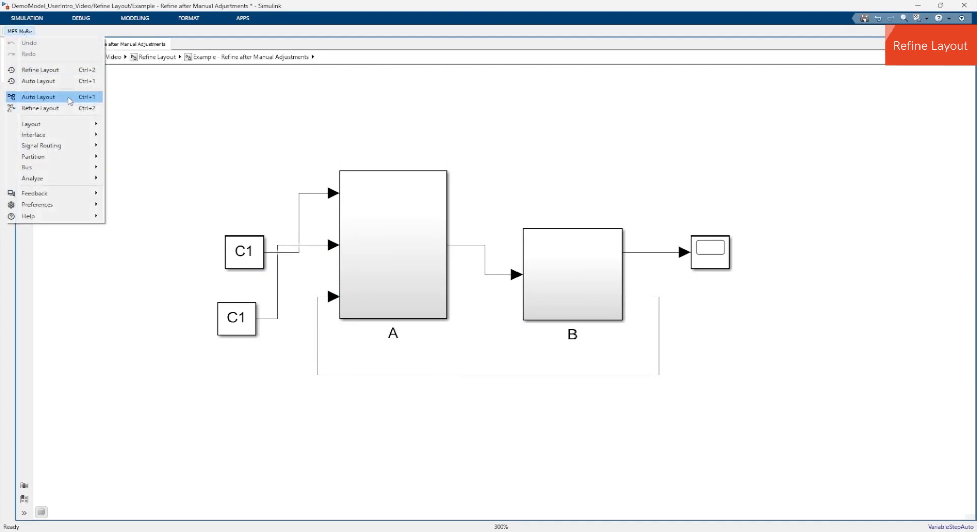
pyautogui.click(39, 95)
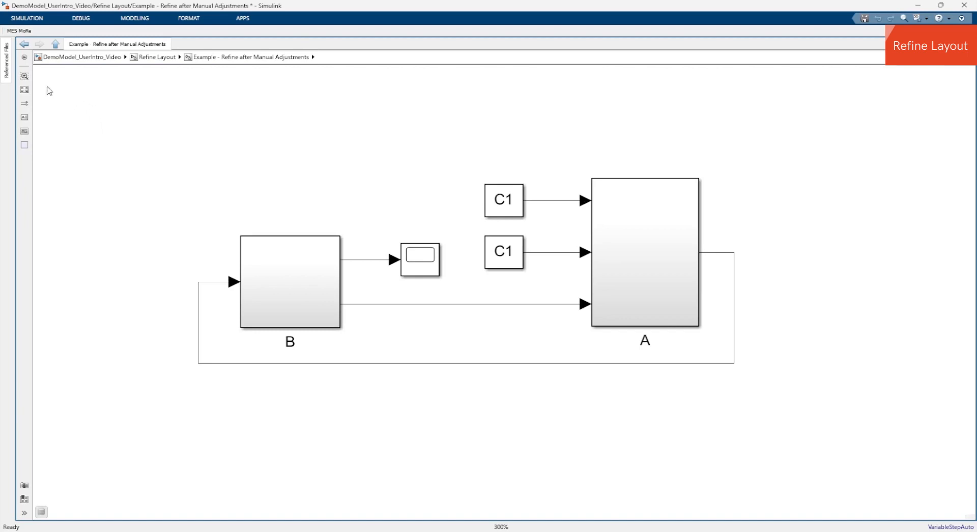
pyautogui.click(15, 31)
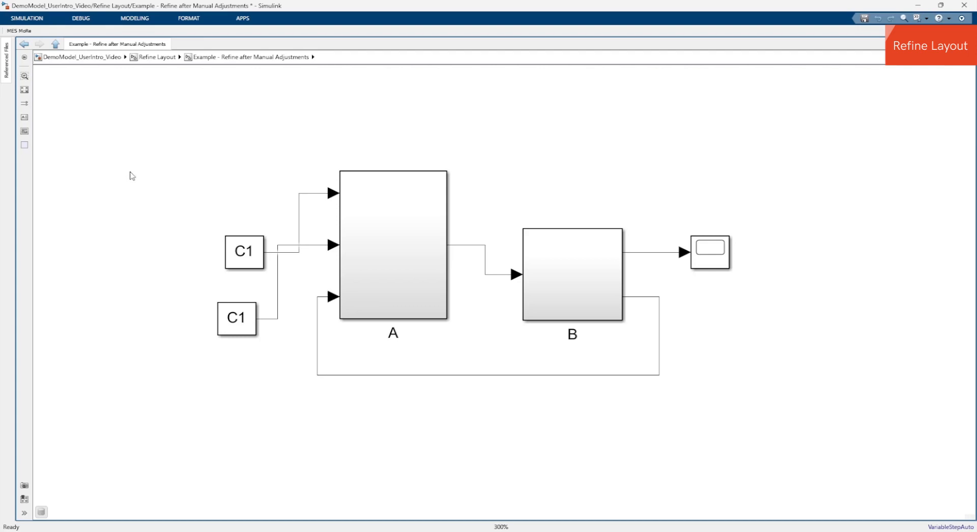
# - Run Refine Layout keeping the manual adjustments, then bring up the MES MoRe commands again
pyautogui.click(15, 30)
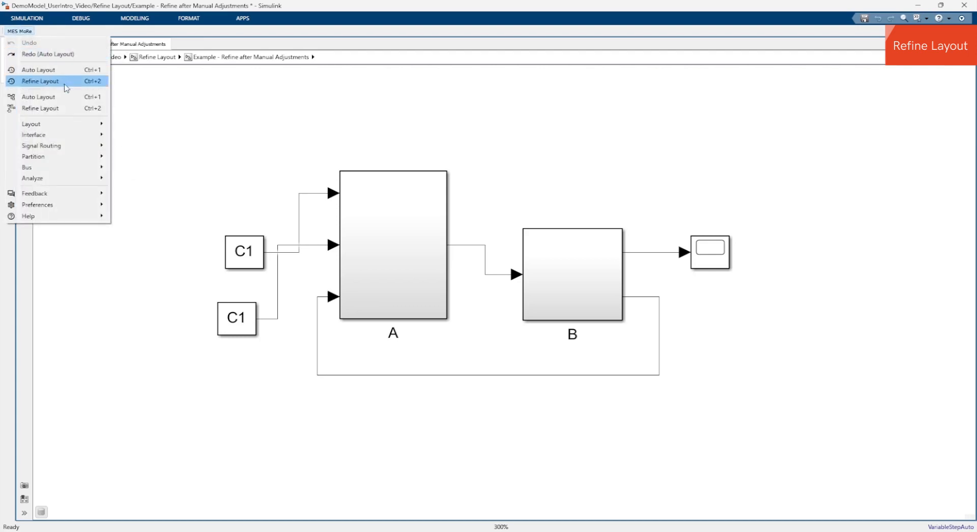
pyautogui.click(39, 81)
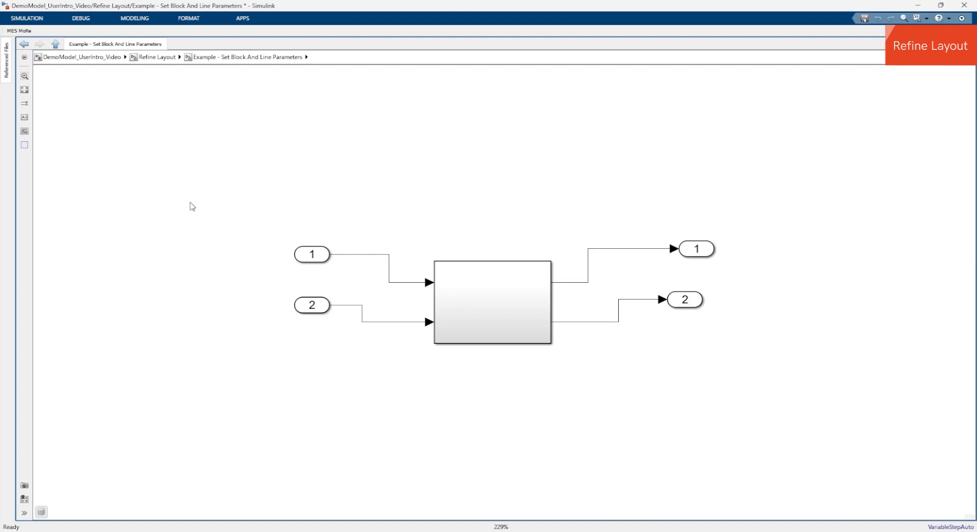
pyautogui.click(15, 30)
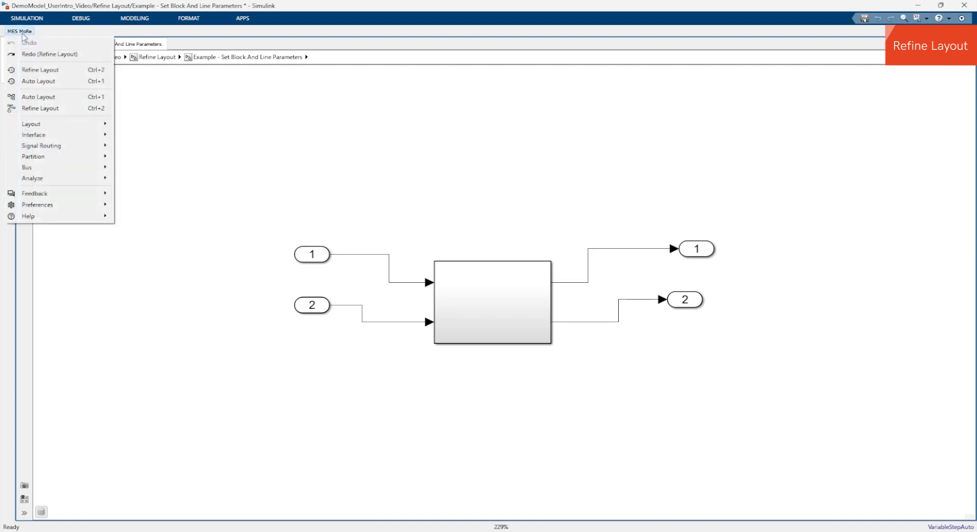